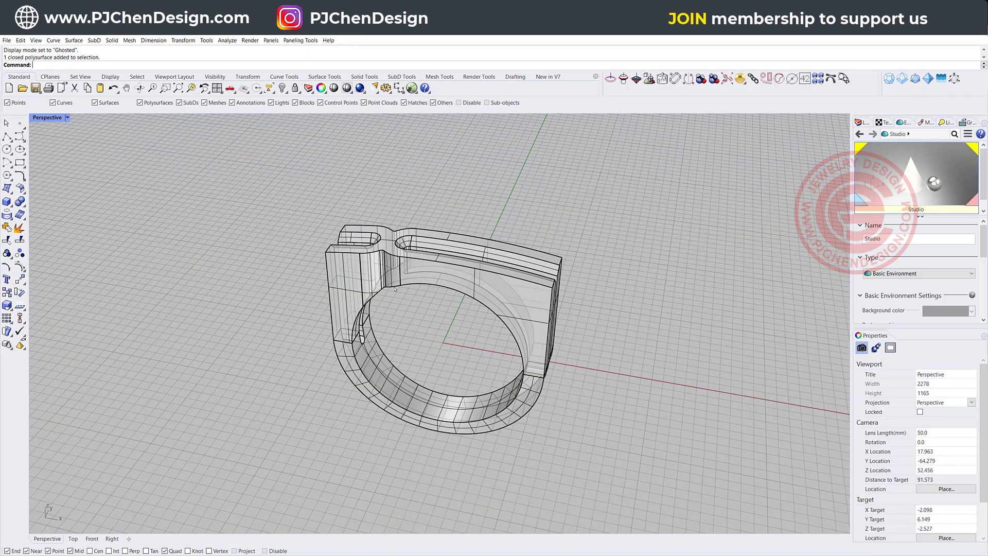
# - Maximize the Front viewport and draw a 16 mm diameter circle centred on the origin
pyautogui.click(92, 538)
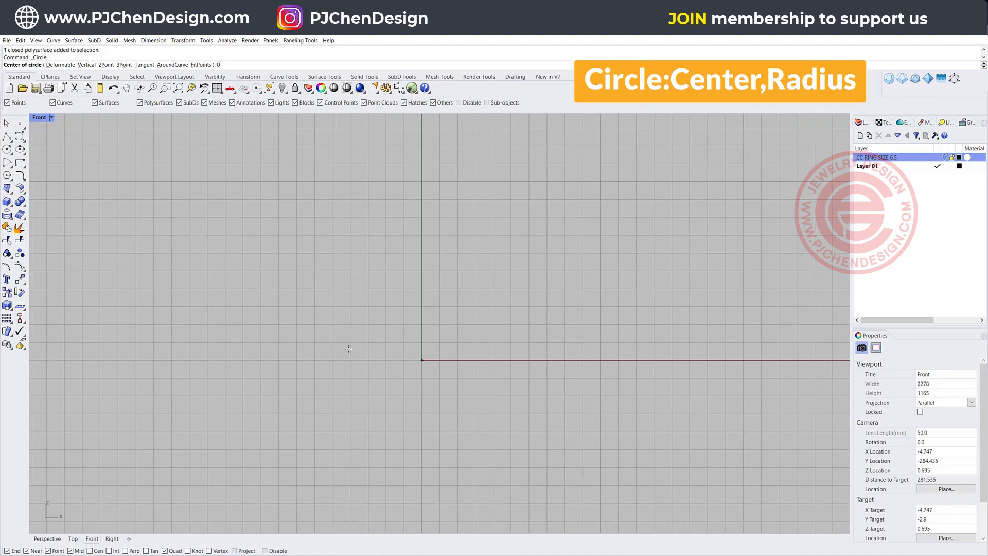
pyautogui.click(422, 360)
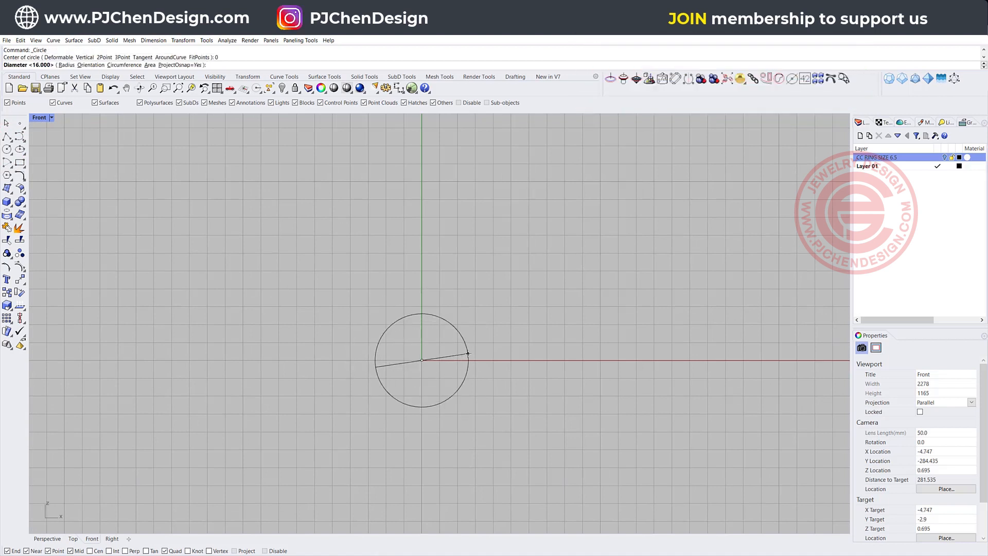
pyautogui.click(468, 352)
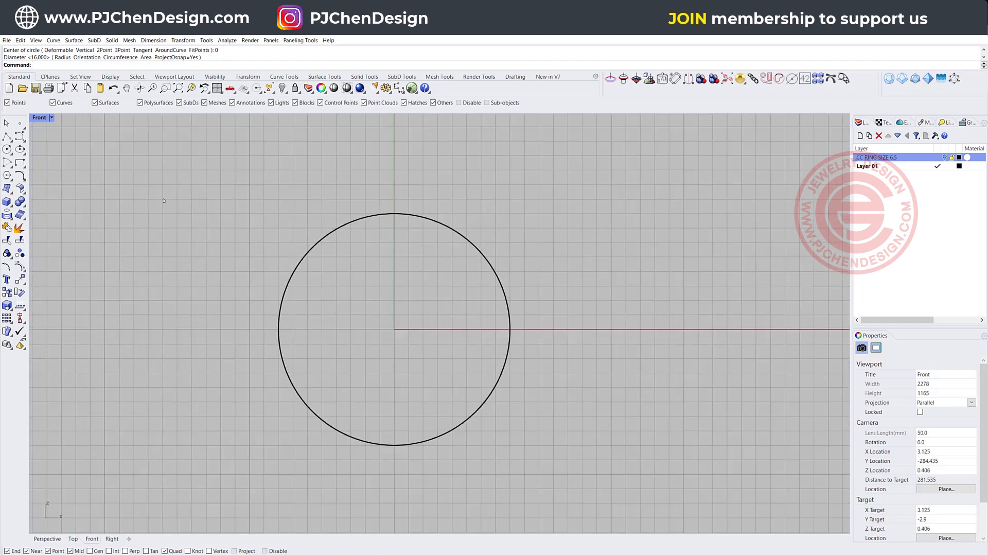
pyautogui.click(7, 148)
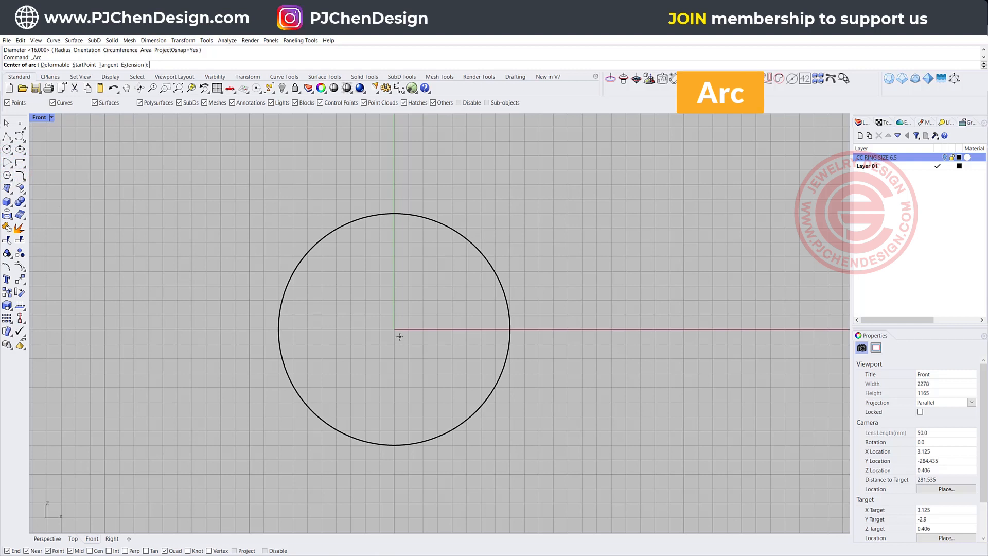
# - Draw a 180° arc centred on the origin, starting left of the circle and sweeping underneath it
pyautogui.click(400, 337)
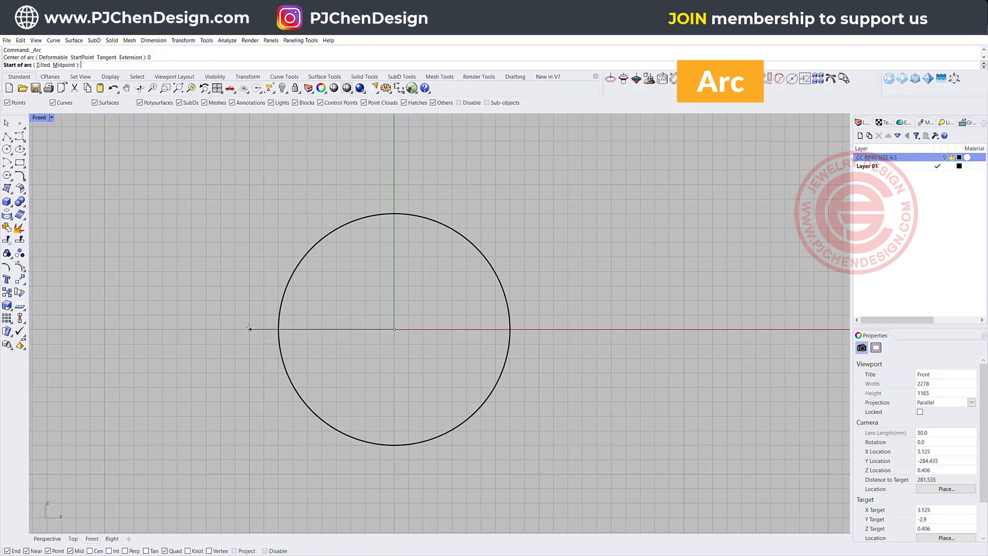
pyautogui.click(250, 328)
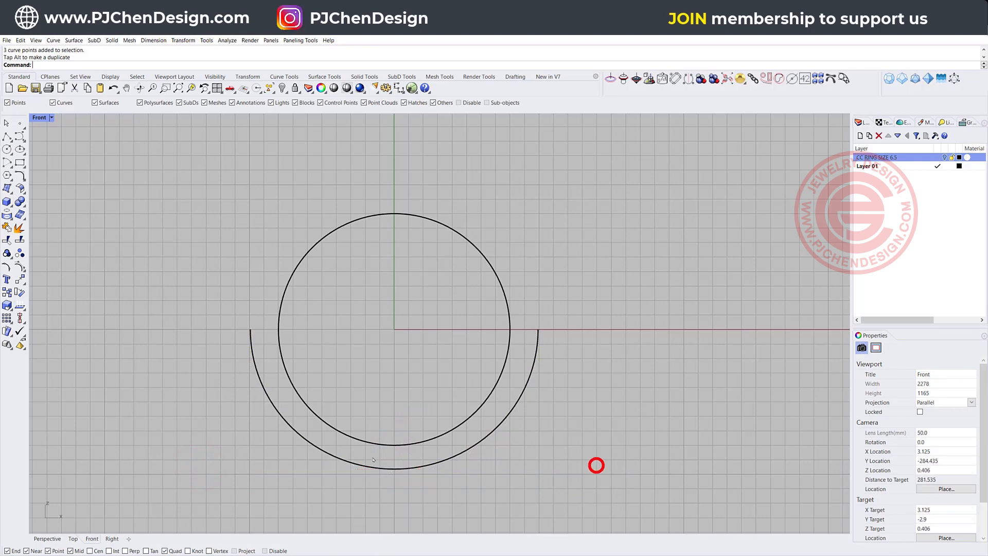
pyautogui.scroll(3)
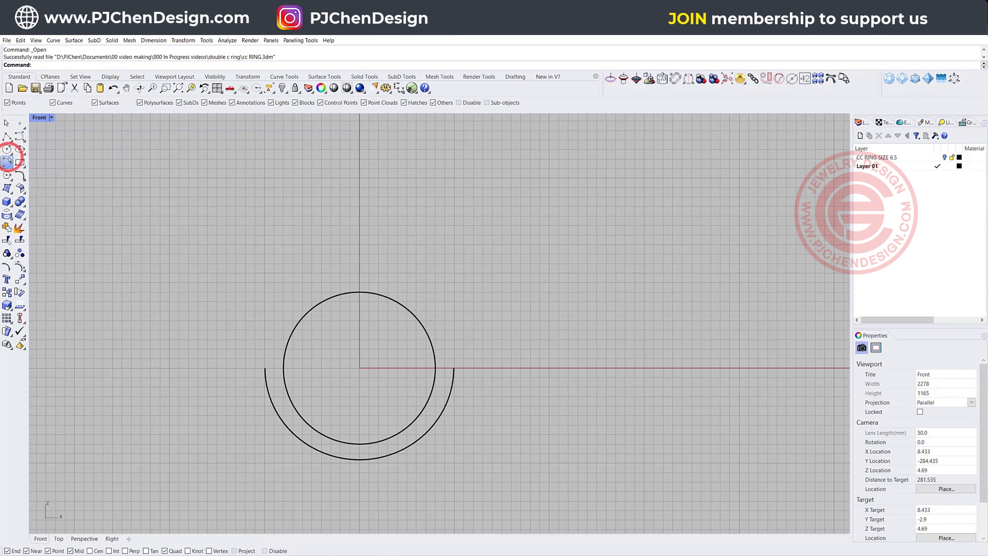
# - Draw a shallow three-point arc across the top, starting above the circle's left side
pyautogui.click(7, 148)
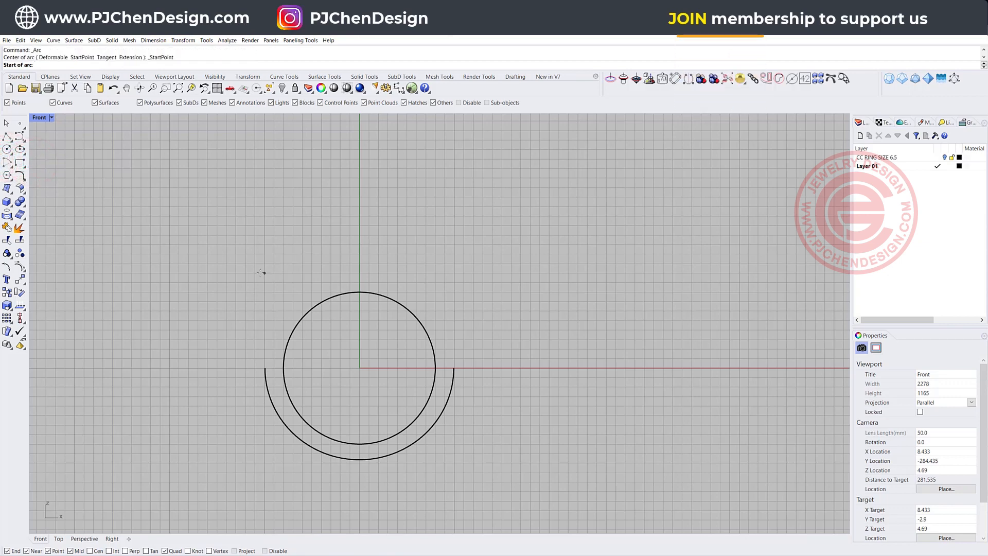
pyautogui.click(263, 273)
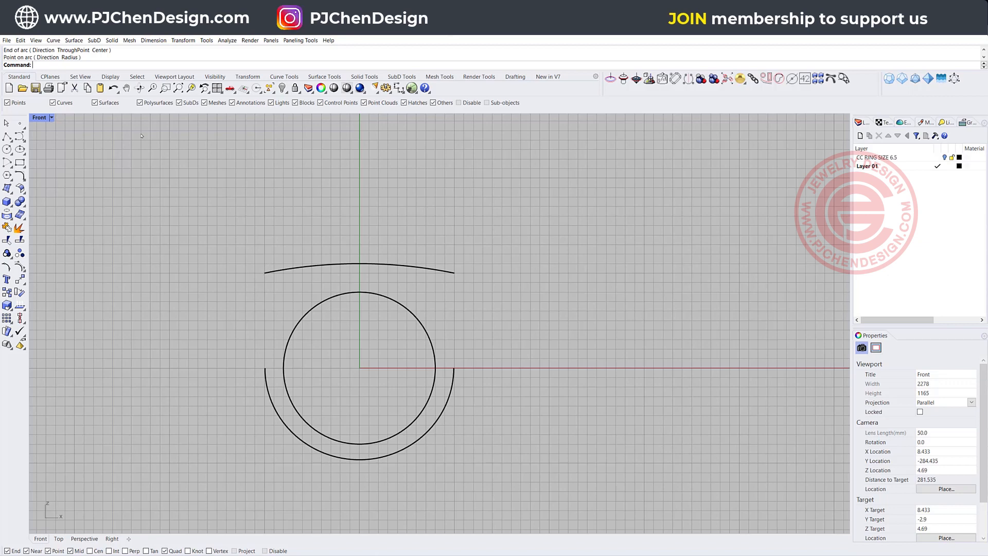
pyautogui.click(53, 39)
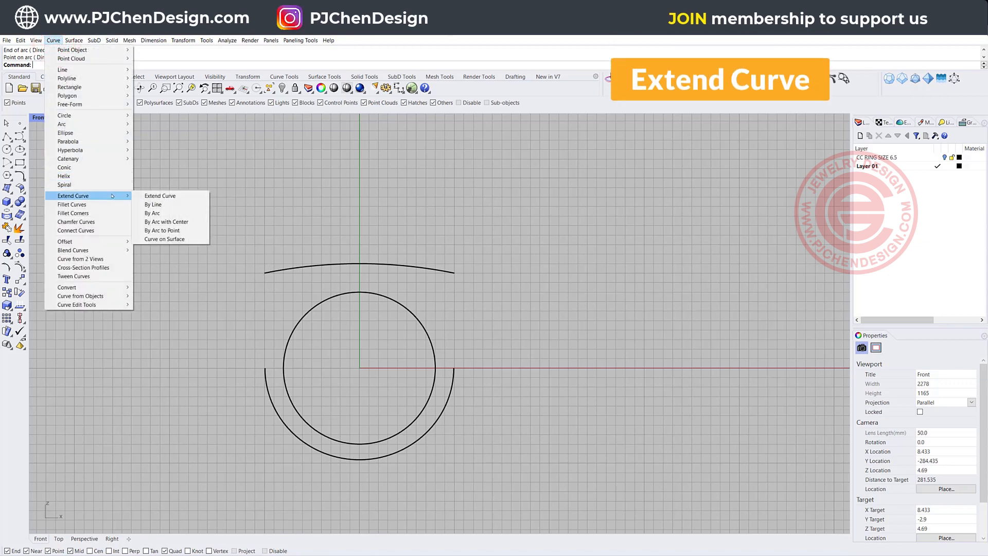
pyautogui.moveTo(153, 213)
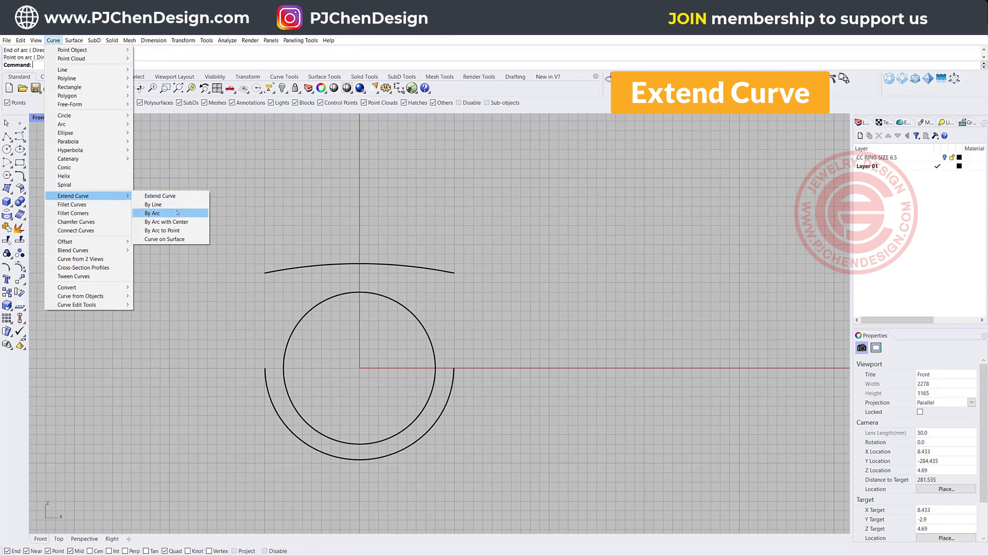
pyautogui.moveTo(161, 230)
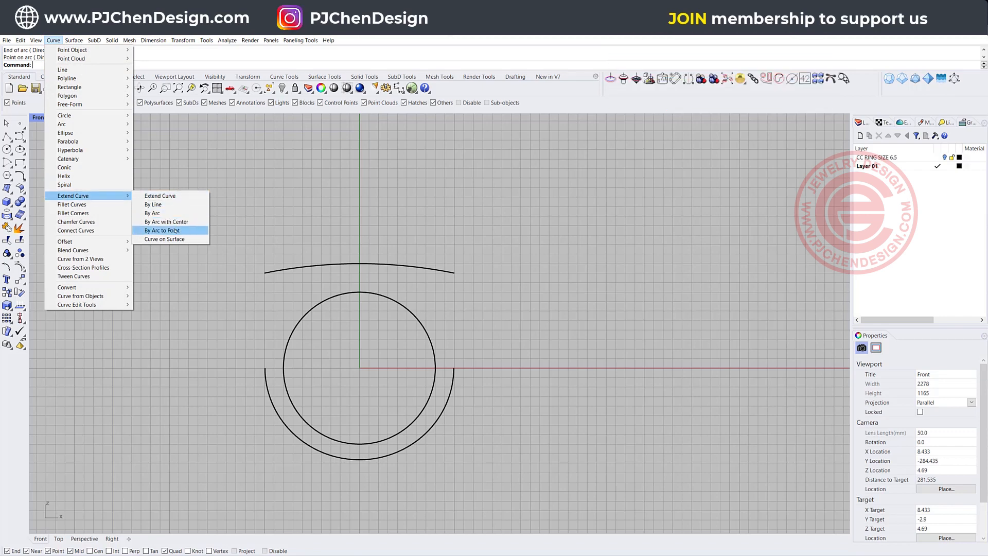
# - Extend the lower arc's ends by arc to the top arc's end points, closing the shank outline
pyautogui.click(163, 229)
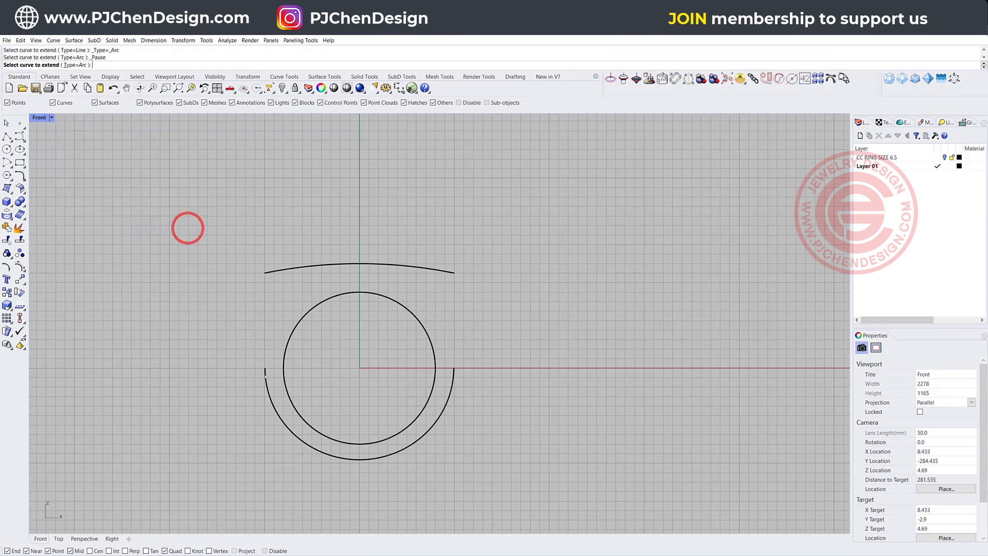
pyautogui.click(262, 272)
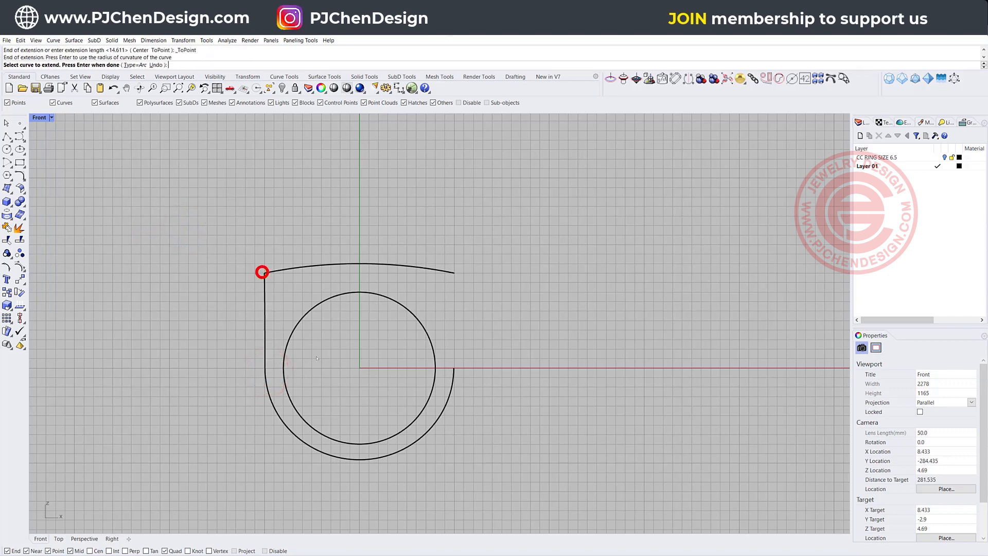
pyautogui.click(453, 368)
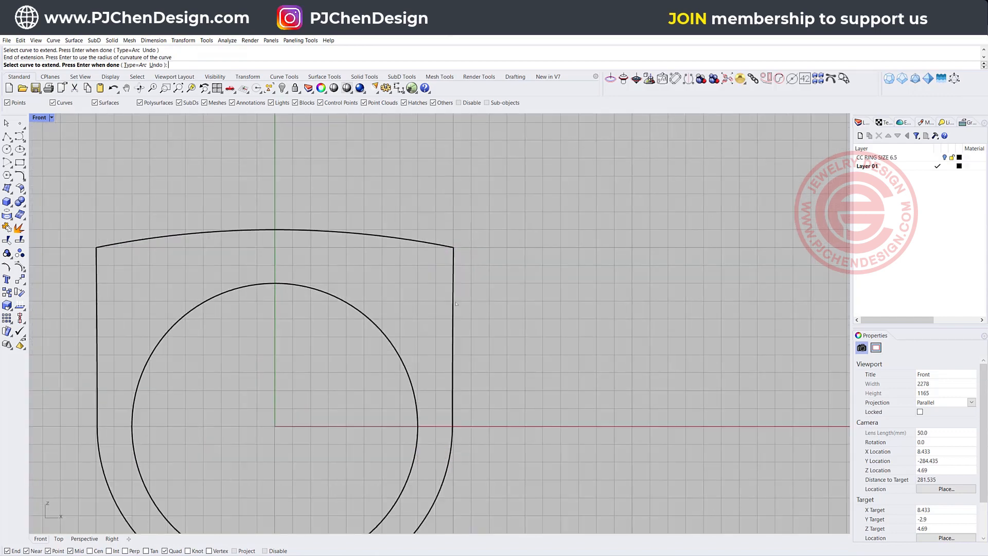
pyautogui.moveTo(453, 411)
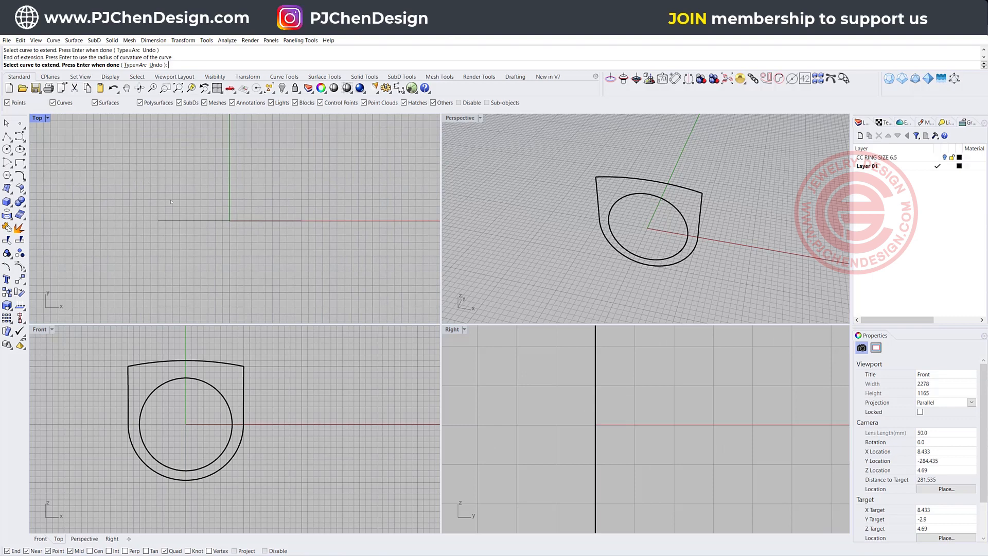
# - Draw a wide rectangle around the origin in Top view and maximize that viewport
pyautogui.click(157, 197)
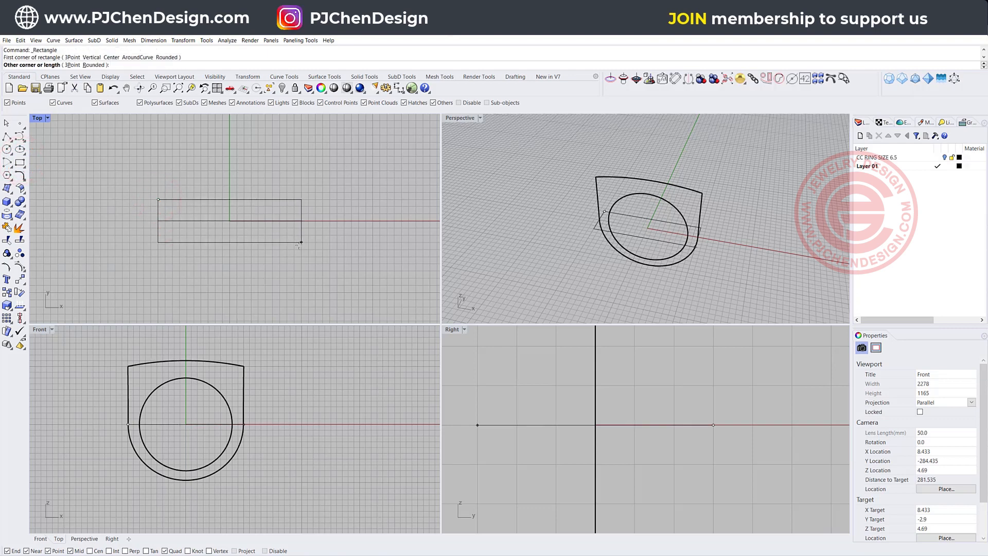
pyautogui.click(301, 244)
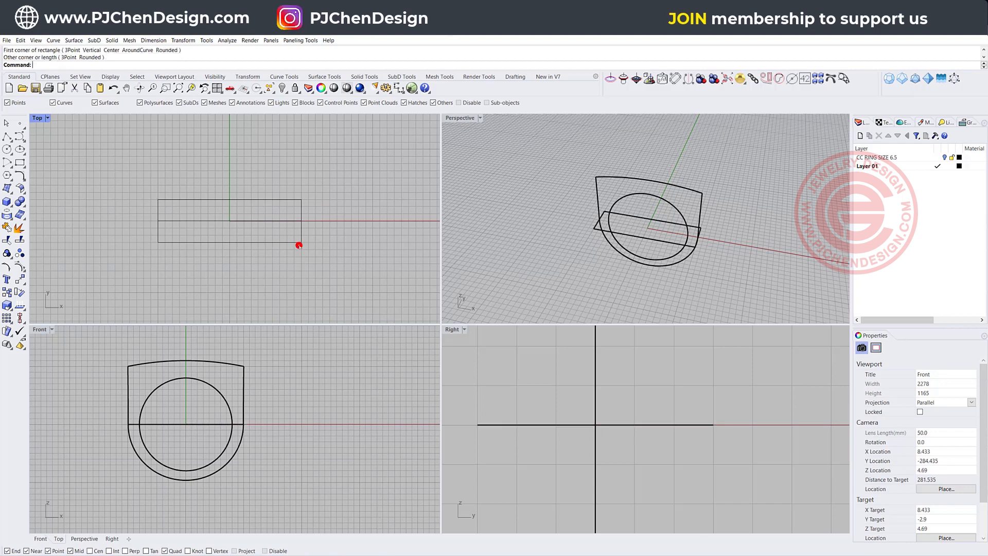
pyautogui.click(240, 224)
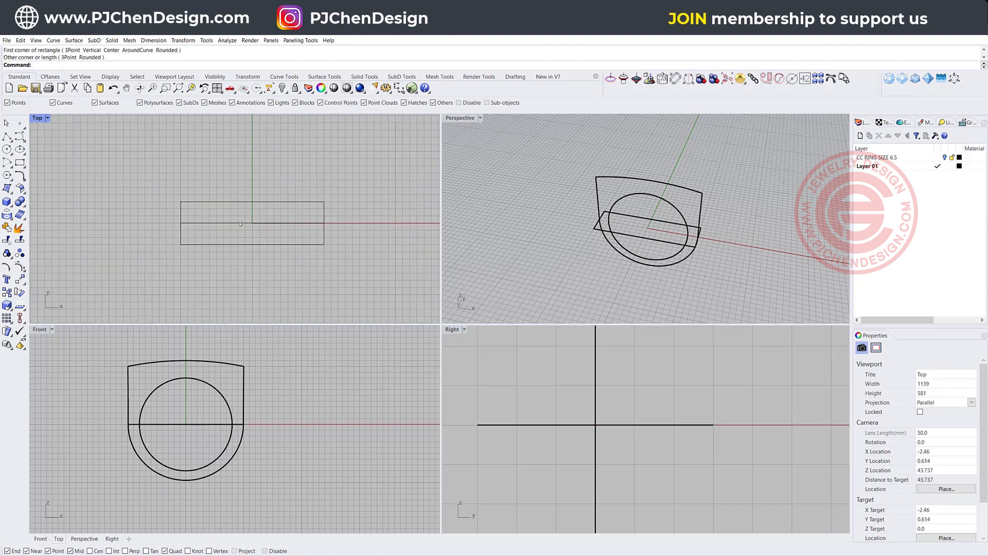
pyautogui.doubleClick(37, 118)
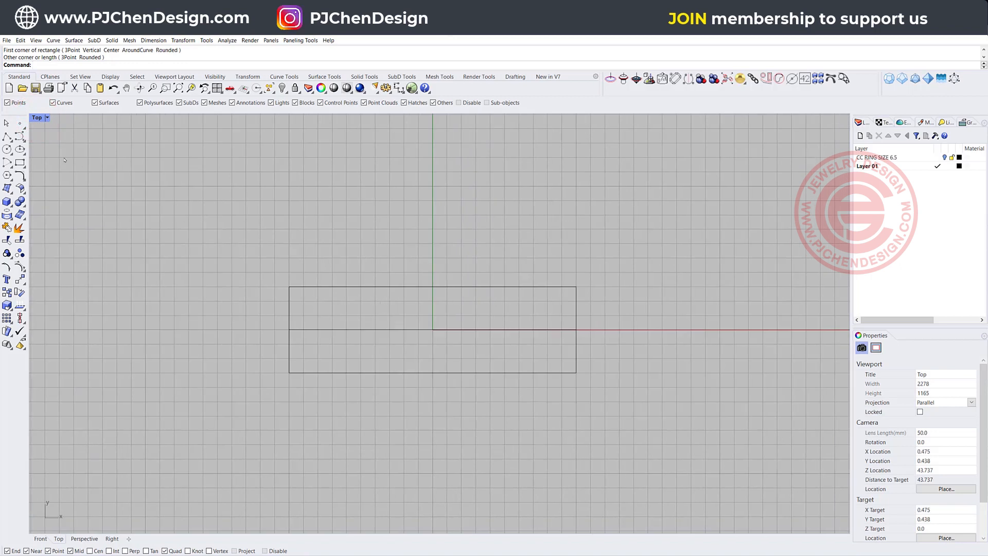
# - Place two back-to-back arcs crossing inside the rectangle and select them with the rectangle for trimming
pyautogui.click(7, 161)
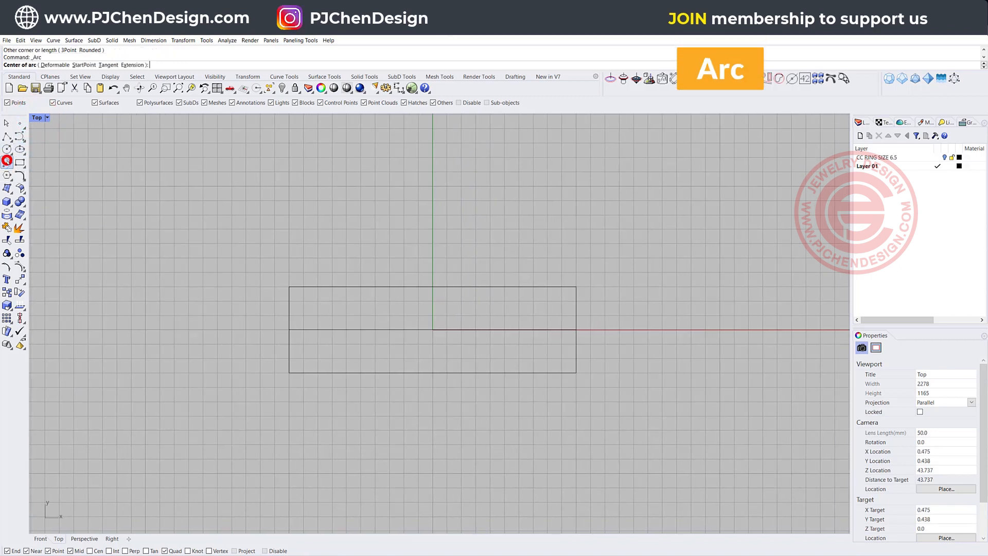
pyautogui.click(334, 332)
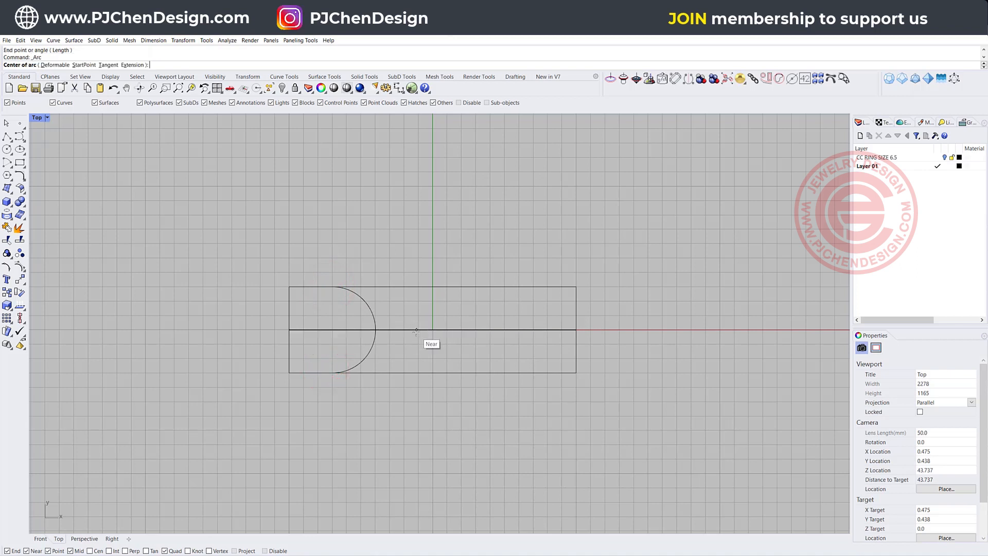
pyautogui.click(415, 287)
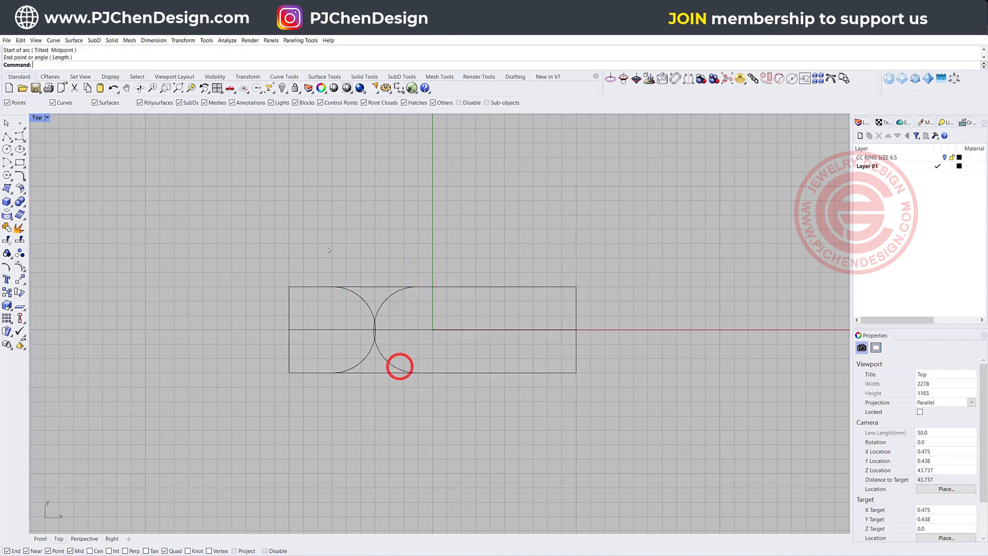
pyautogui.click(372, 281)
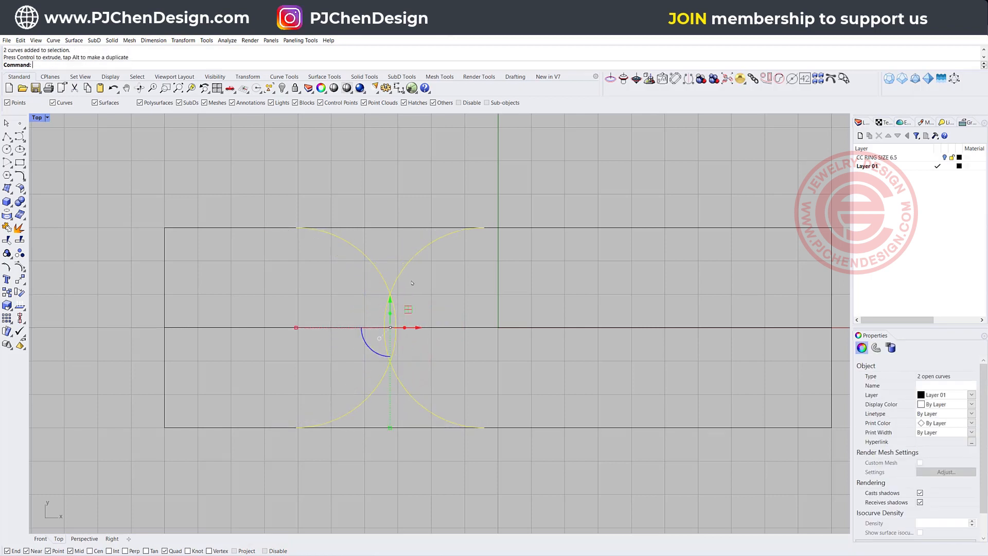
pyautogui.moveTo(414, 359)
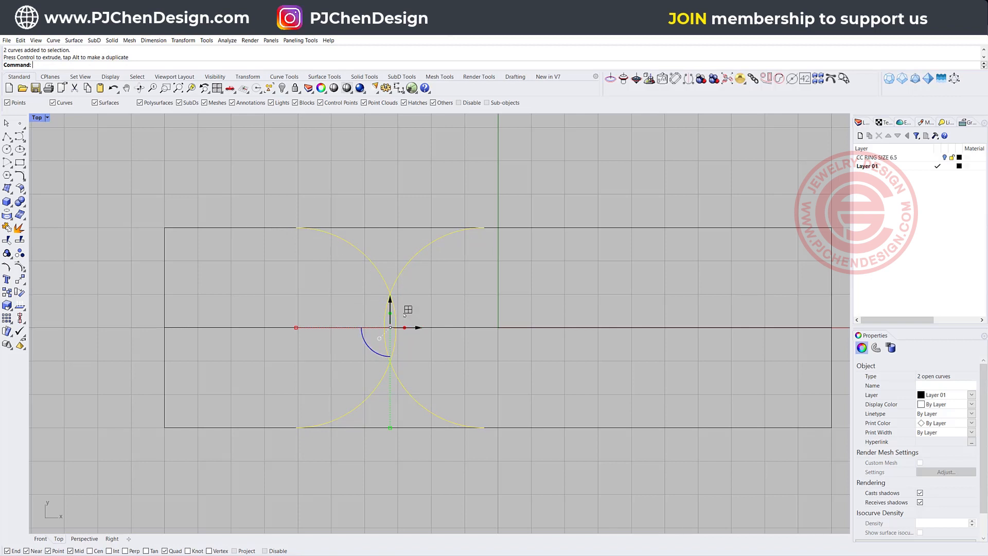
pyautogui.click(499, 327)
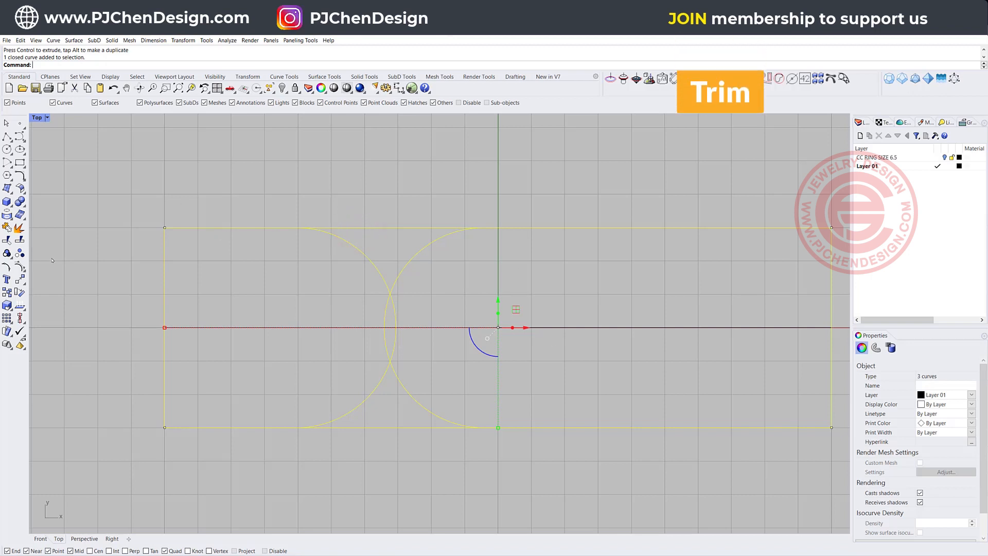
pyautogui.moveTo(8, 241)
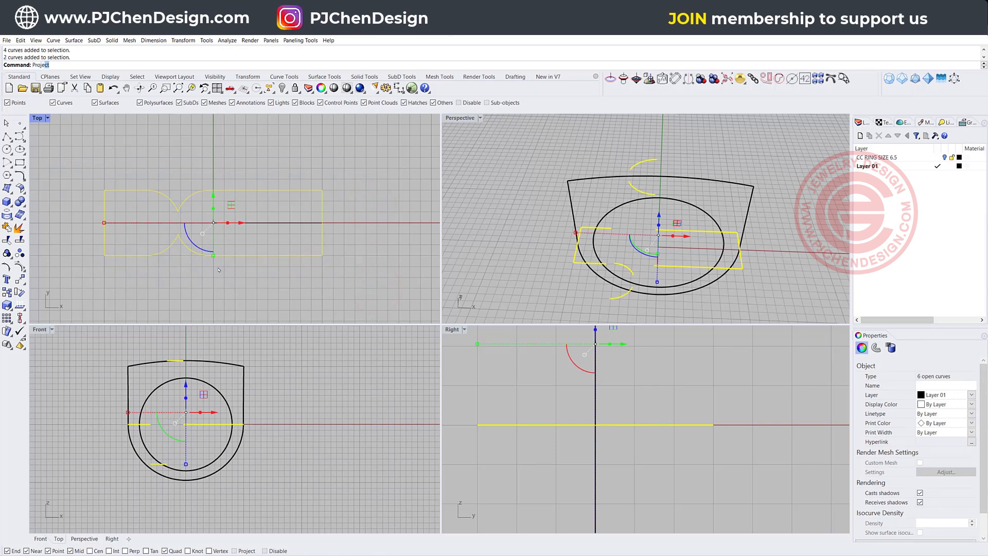
# - Project the trimmed outline curves onto the construction plane with ProjectToCPlane
pyautogui.write('ProjectToCPlane')
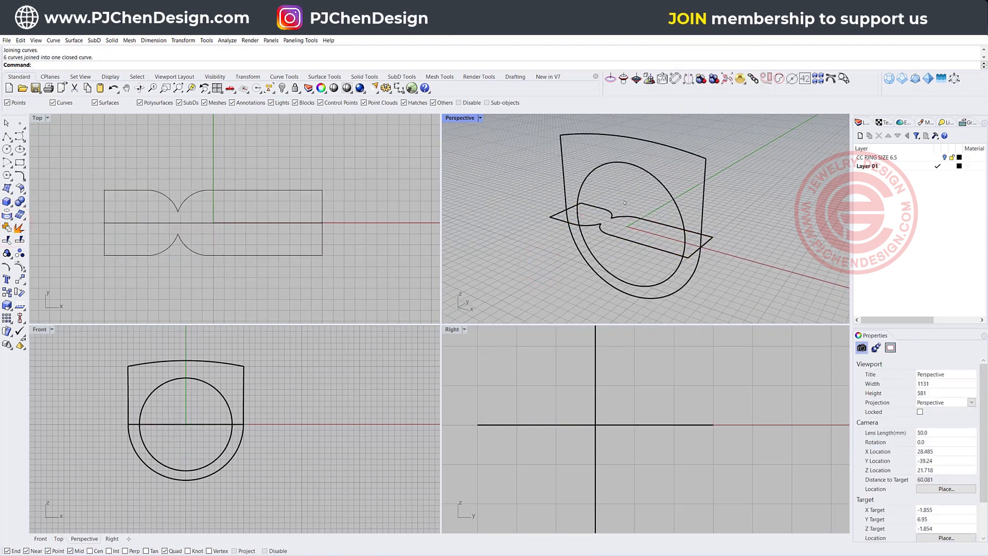
pyautogui.moveTo(735, 135)
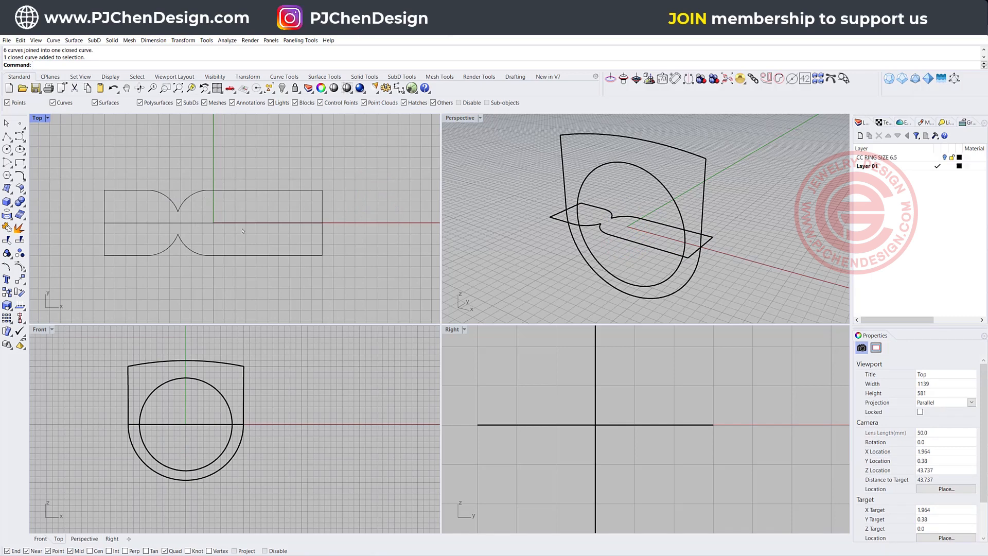
pyautogui.moveTo(207, 193)
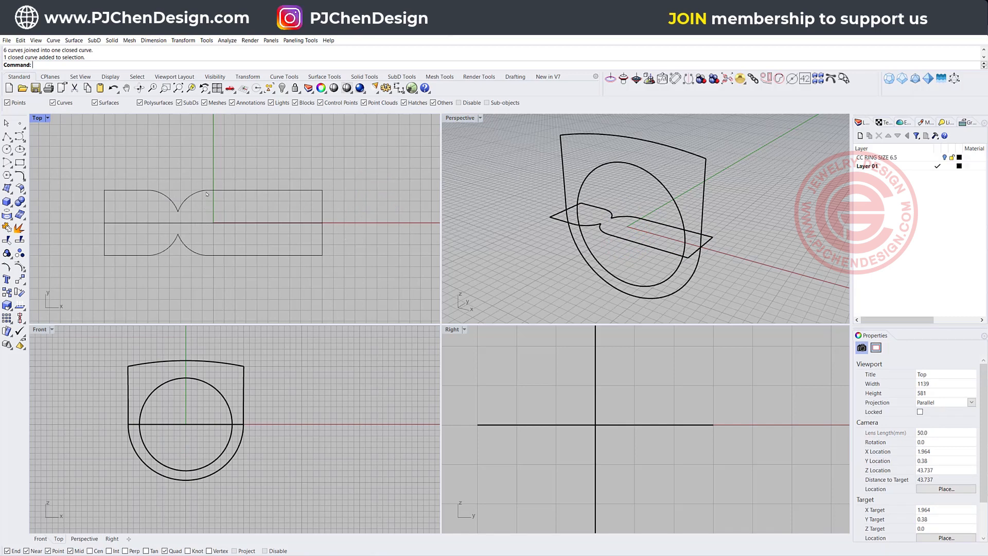
pyautogui.click(208, 220)
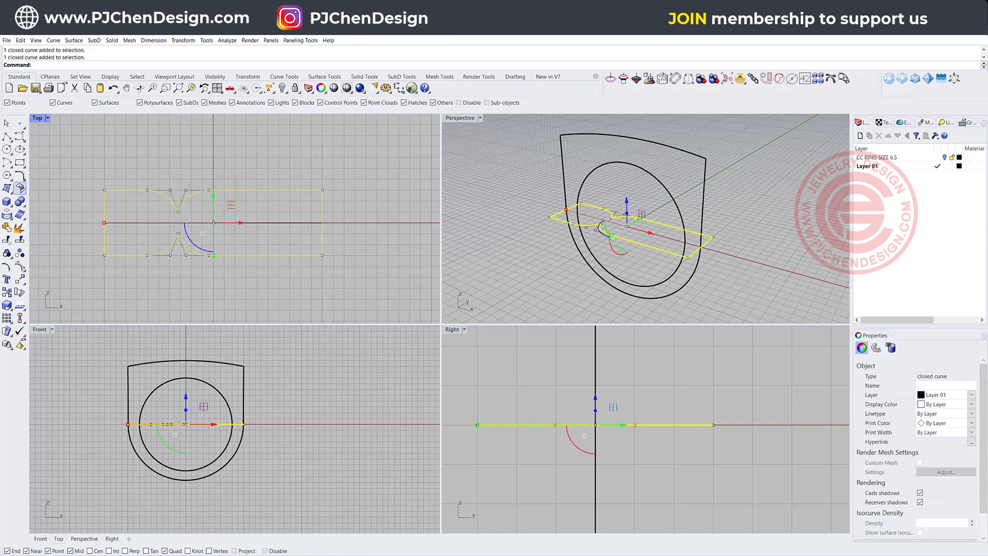
pyautogui.click(7, 179)
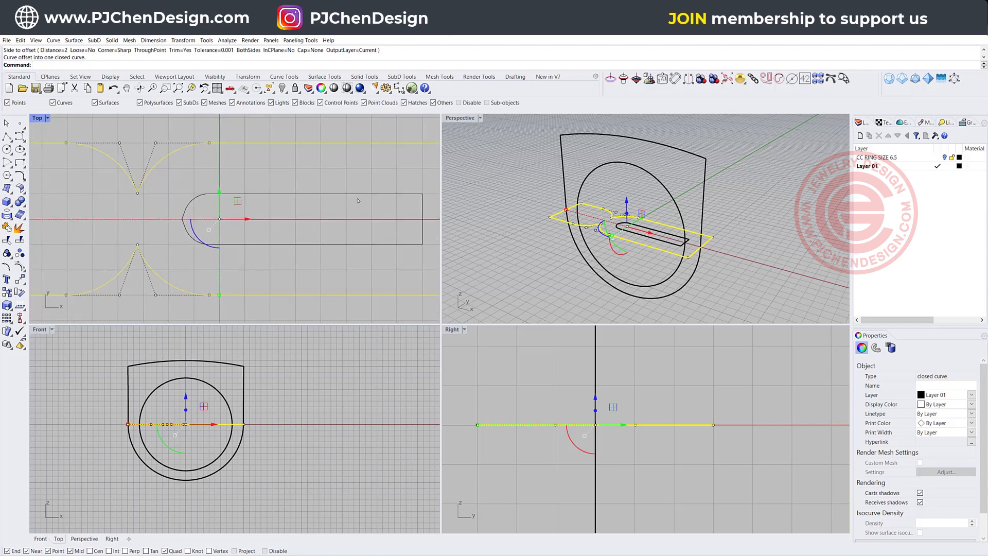
pyautogui.press('ctrl+z')
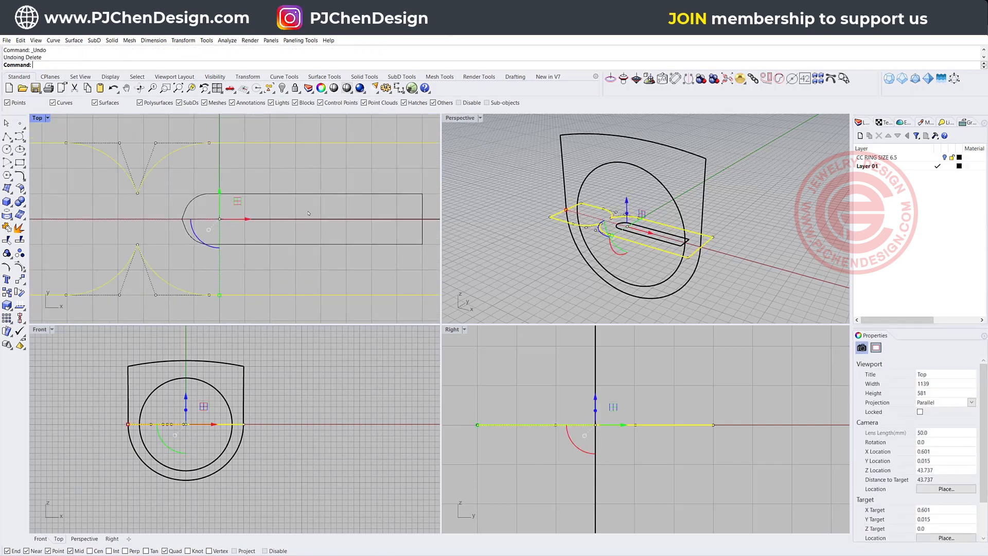
pyautogui.click(342, 192)
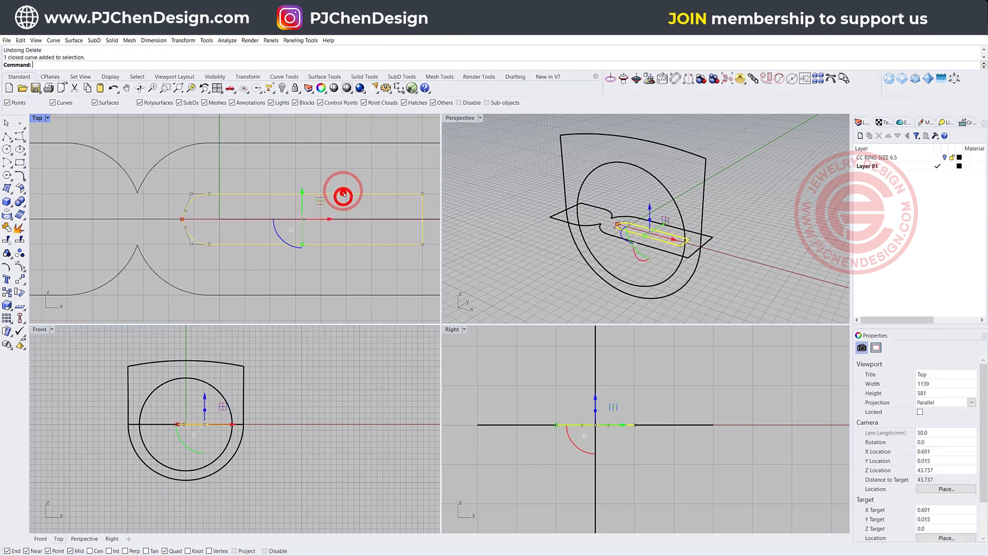
pyautogui.press('Delete')
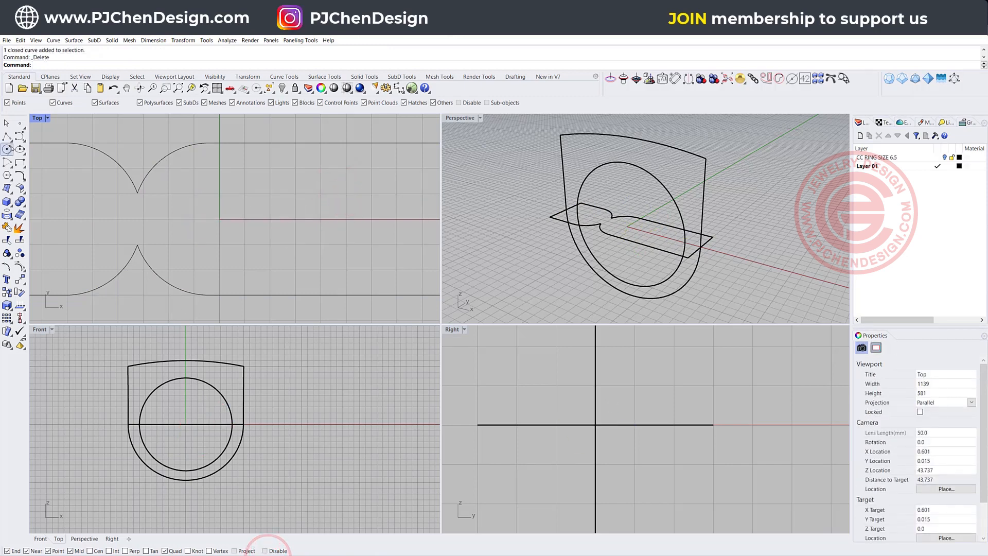
# - Draw a small half-circle arc at the outline's midpoint and start a polyline from its end
pyautogui.click(10, 159)
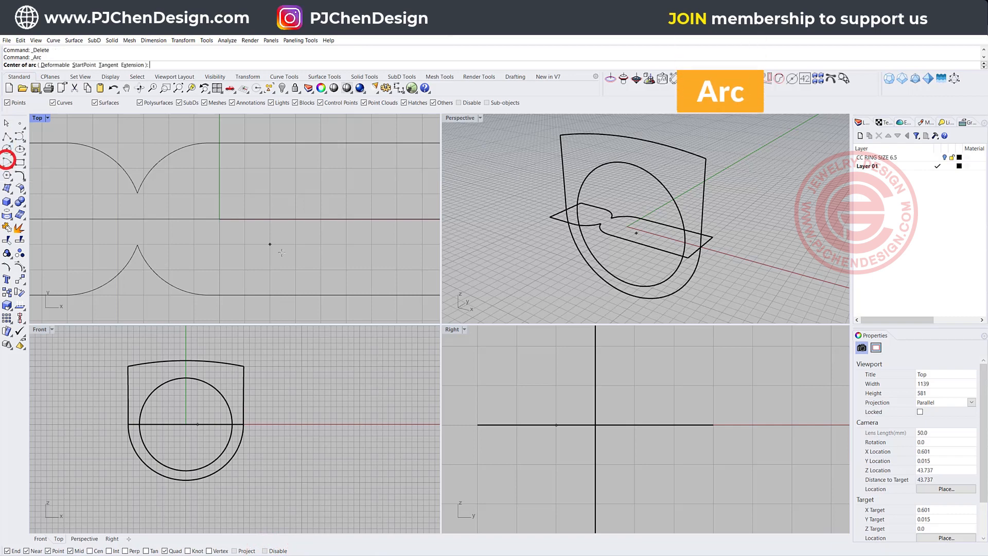
pyautogui.moveTo(221, 216)
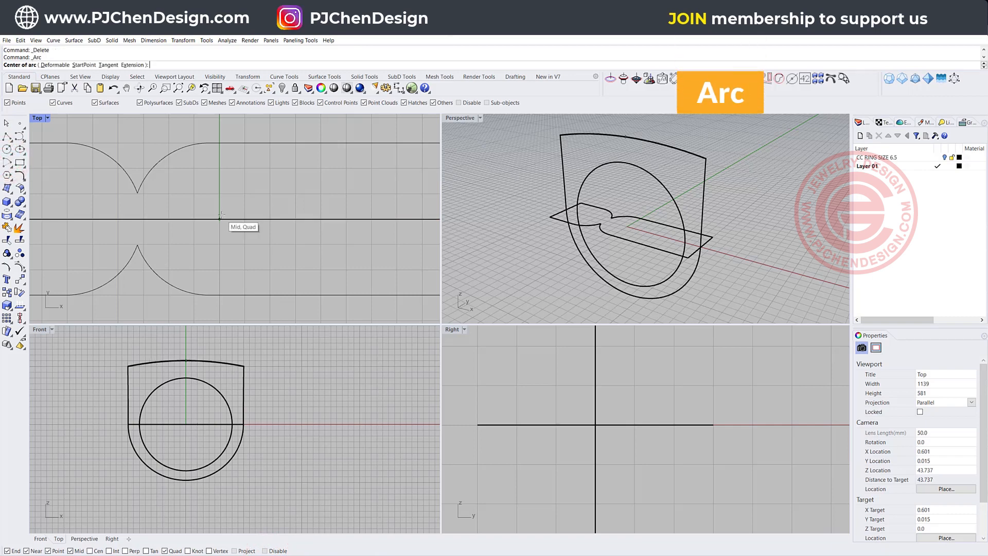
pyautogui.click(220, 218)
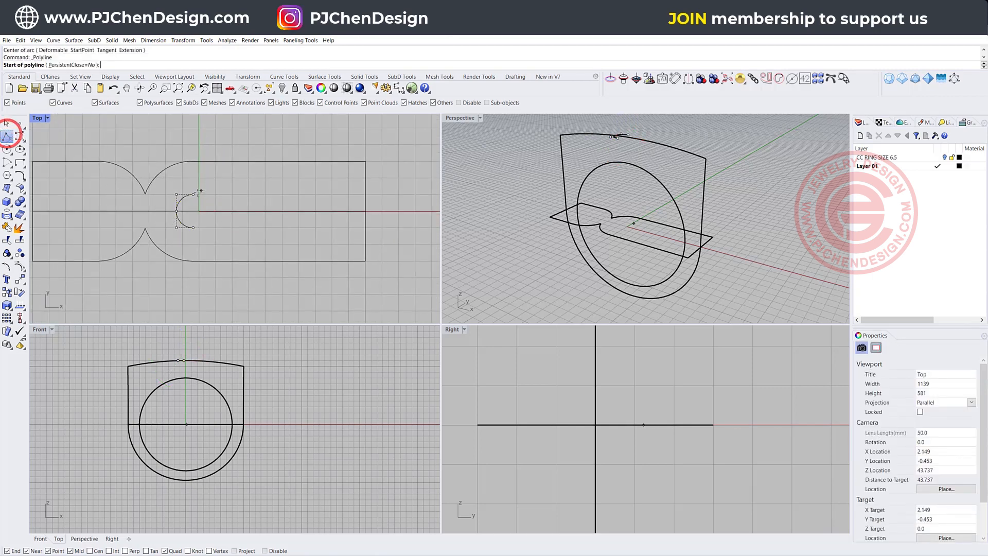
pyautogui.click(192, 193)
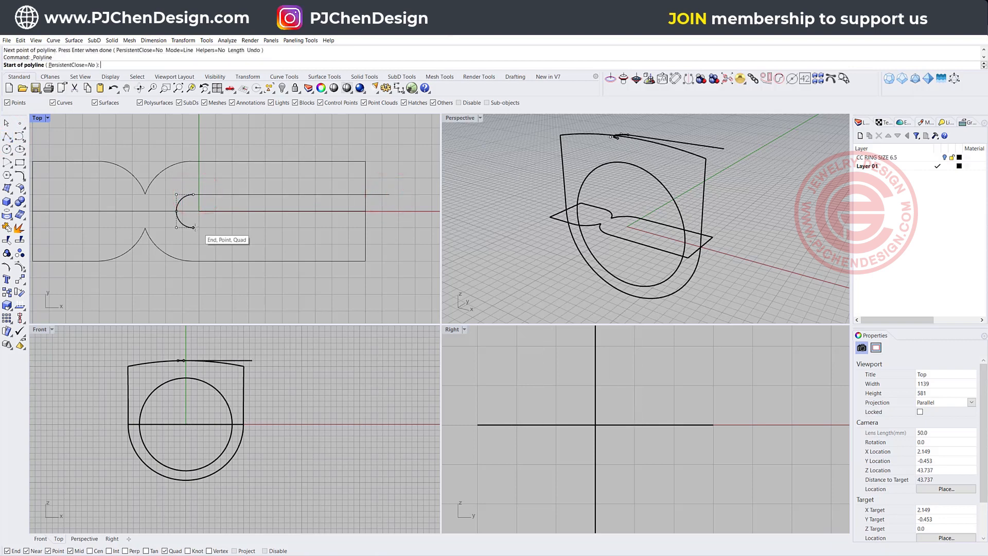
pyautogui.click(389, 224)
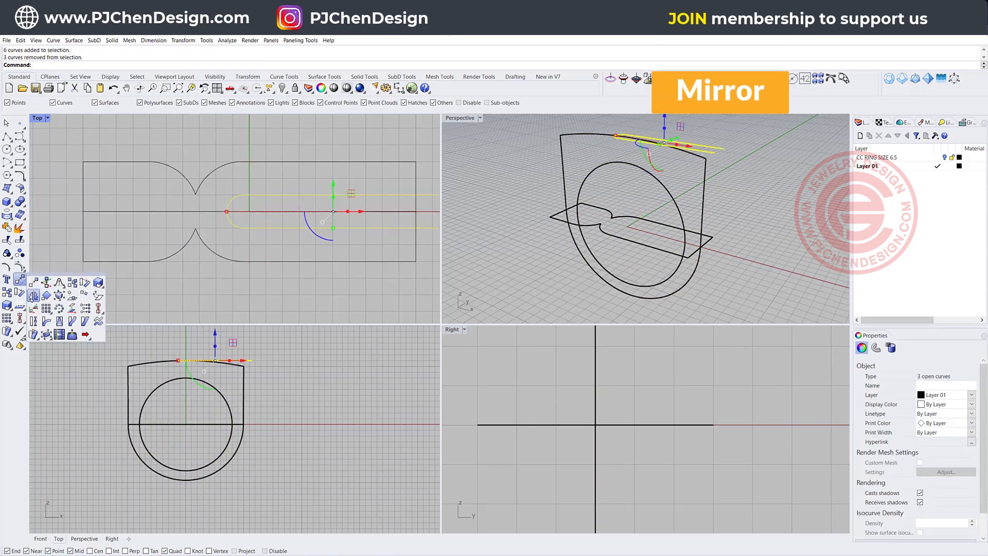
# - Mirror the slot arc and lines across, then trim the overlaps against the outline
pyautogui.click(194, 197)
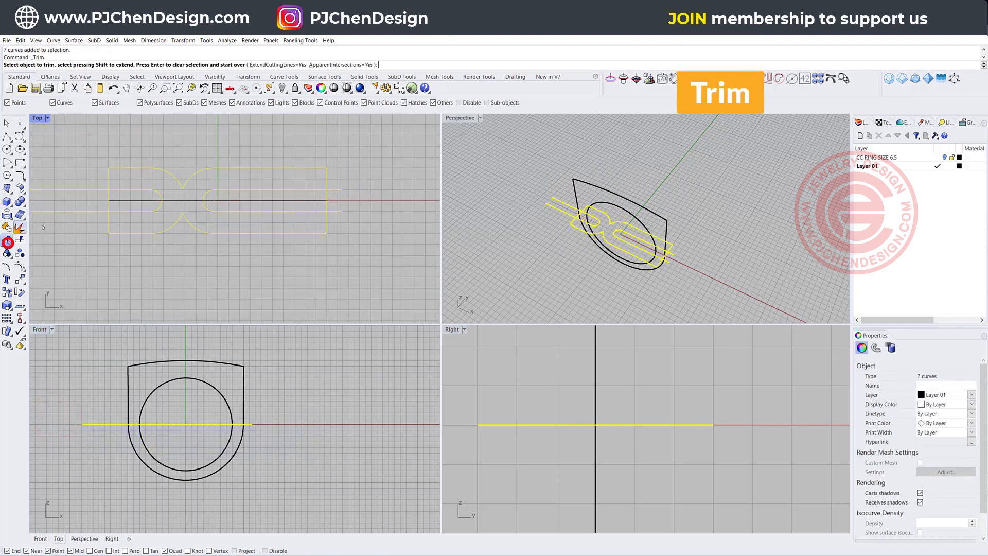
pyautogui.click(338, 209)
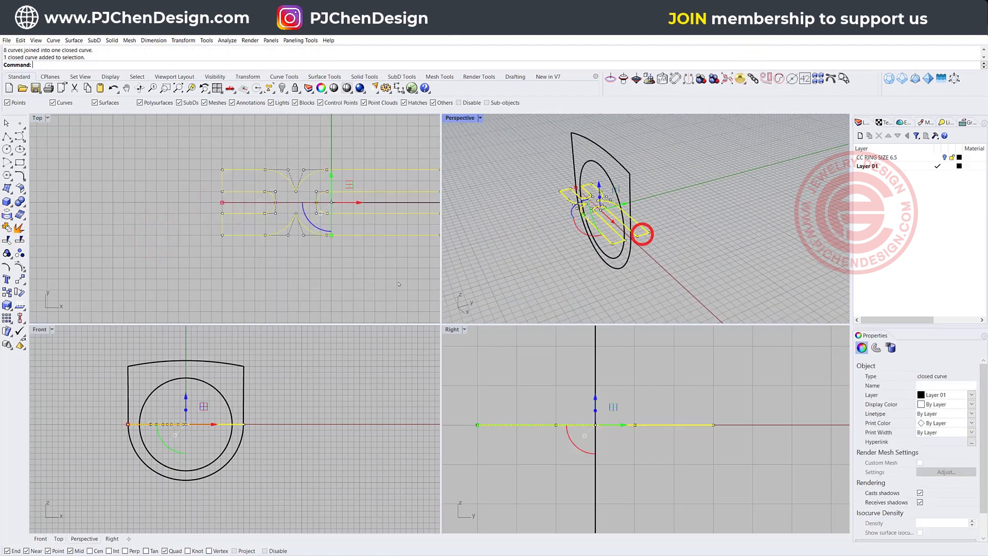
# - Extrude the double-C curve straight as a solid with BothSides=No through the ring profile
pyautogui.click(111, 40)
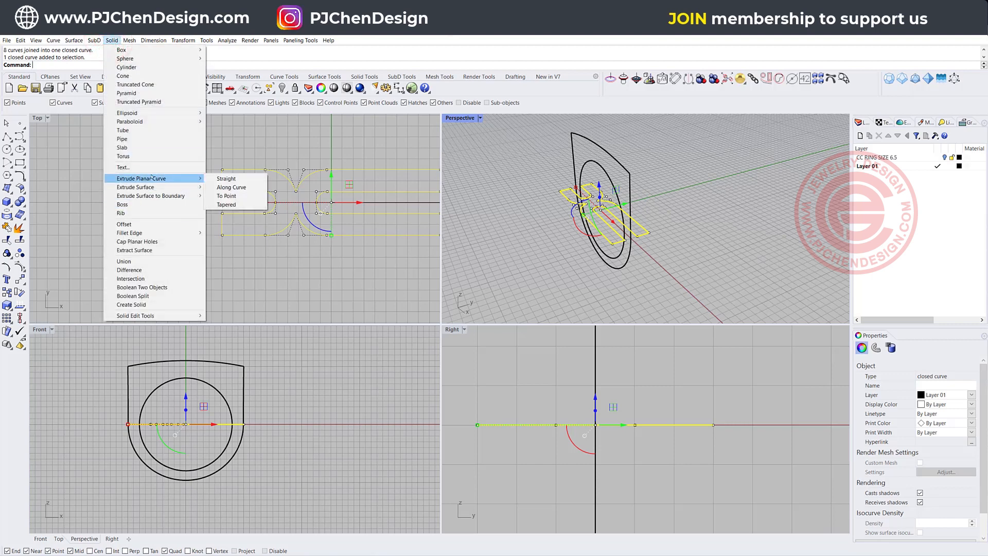
pyautogui.click(227, 178)
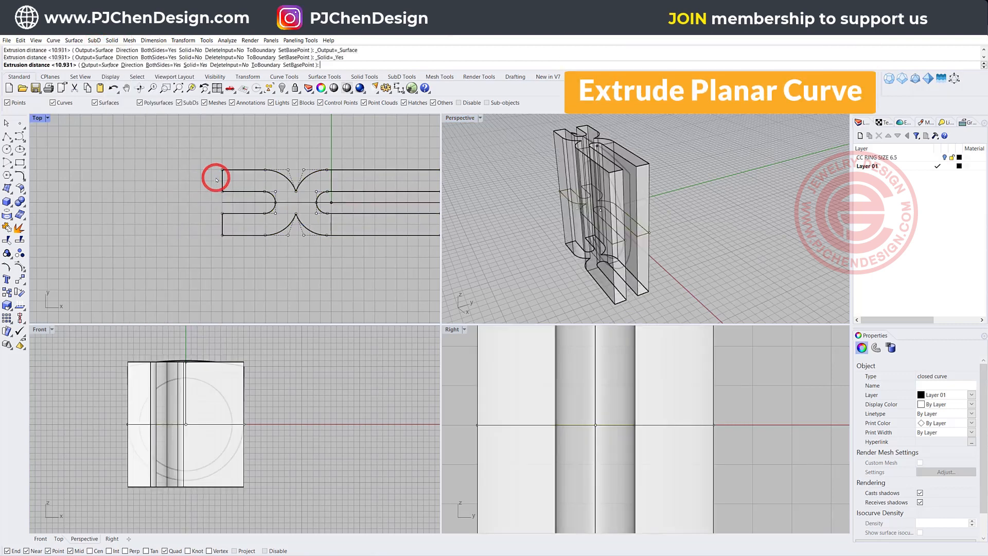
pyautogui.click(164, 64)
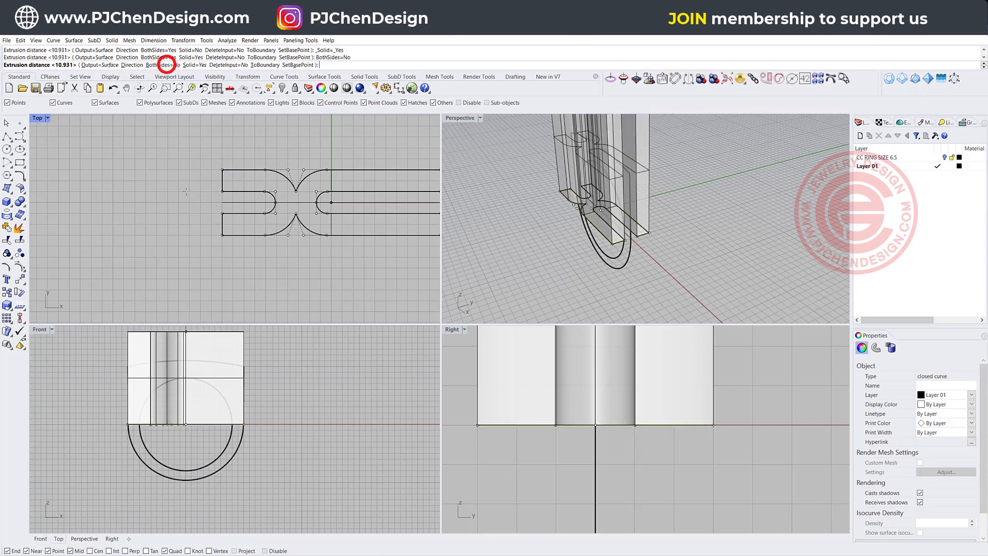
pyautogui.click(214, 344)
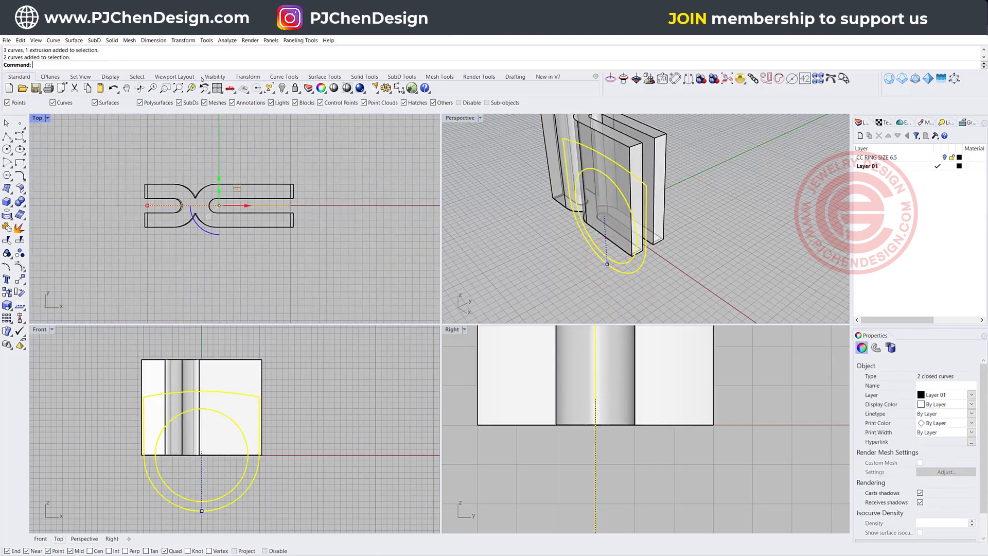
# - Extrude the double-C cutout curves as solids with BothSides=Yes and maximize the Perspective view
pyautogui.click(111, 41)
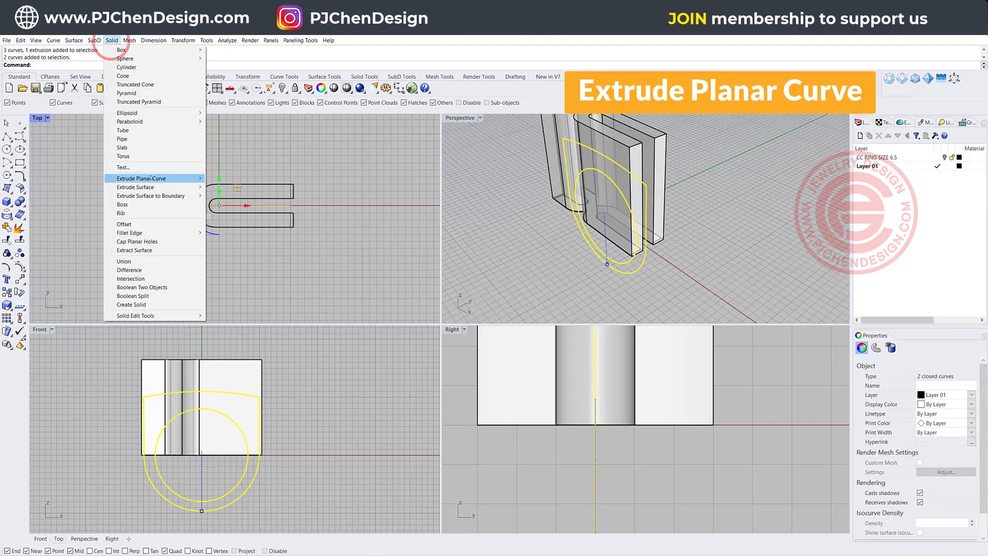
pyautogui.click(141, 177)
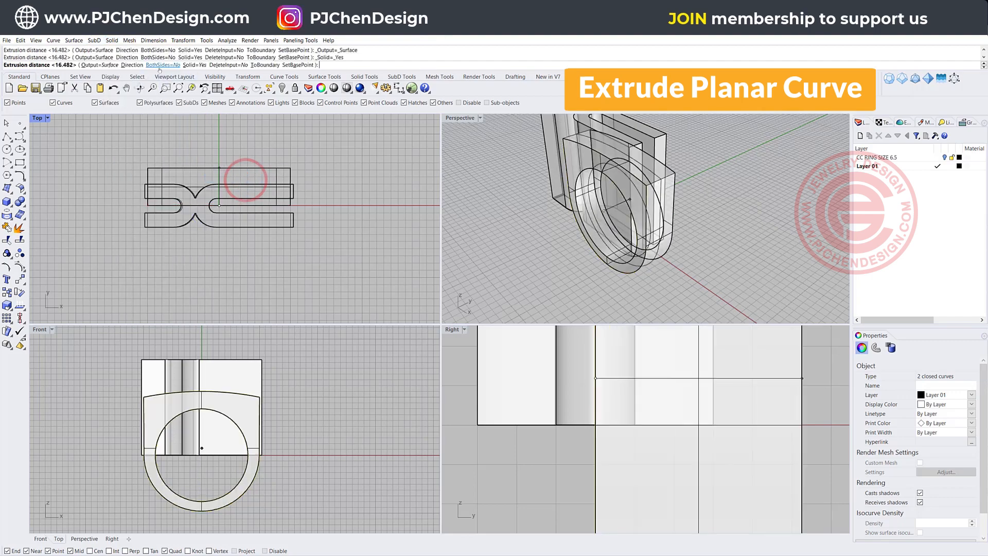
pyautogui.click(349, 197)
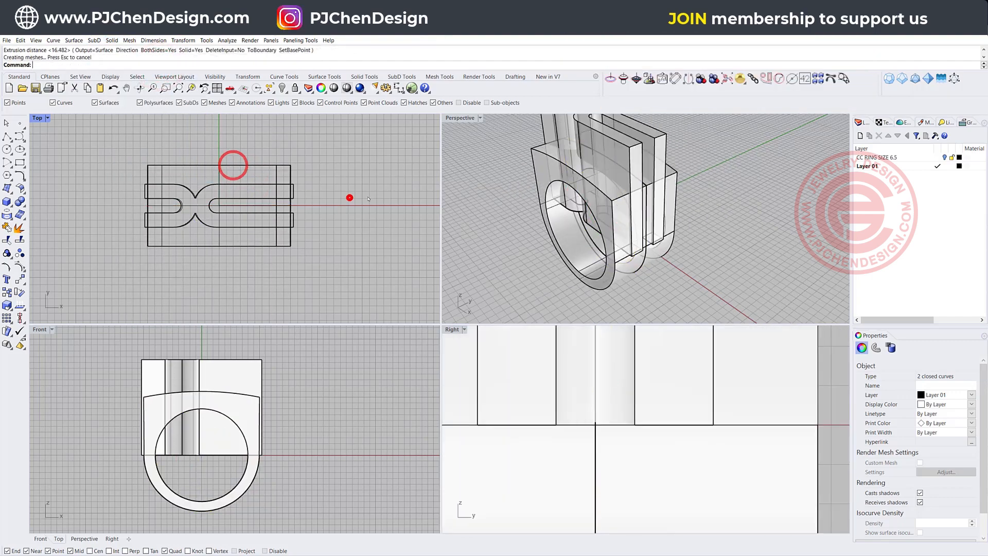
pyautogui.doubleClick(460, 117)
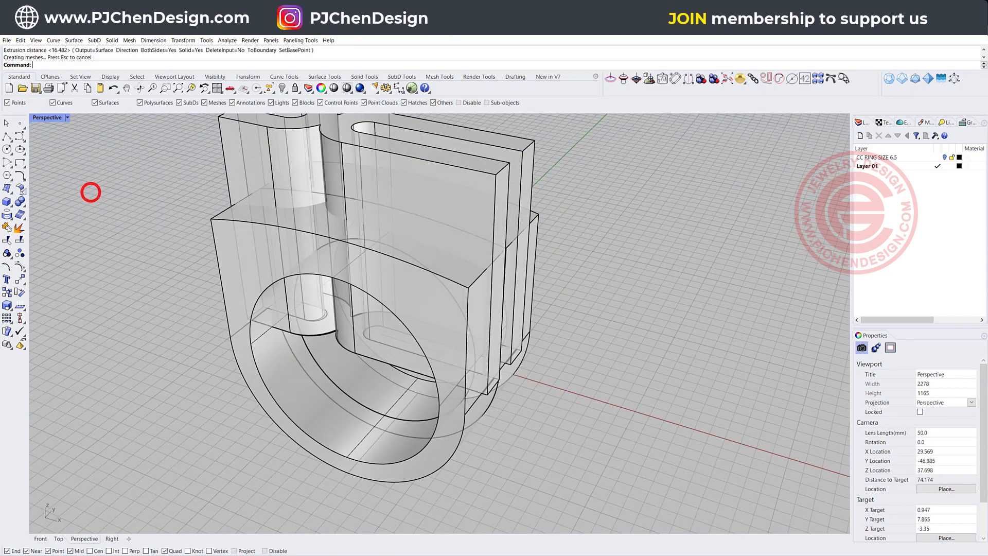
# - Boolean Intersection the extruded cutout blocks with the top profile solid
pyautogui.click(8, 203)
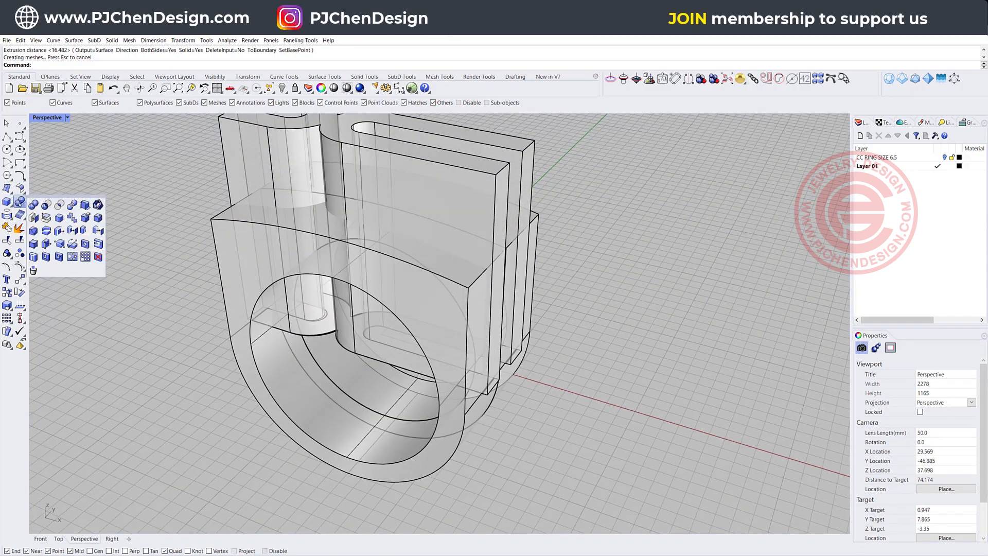
pyautogui.moveTo(58, 205)
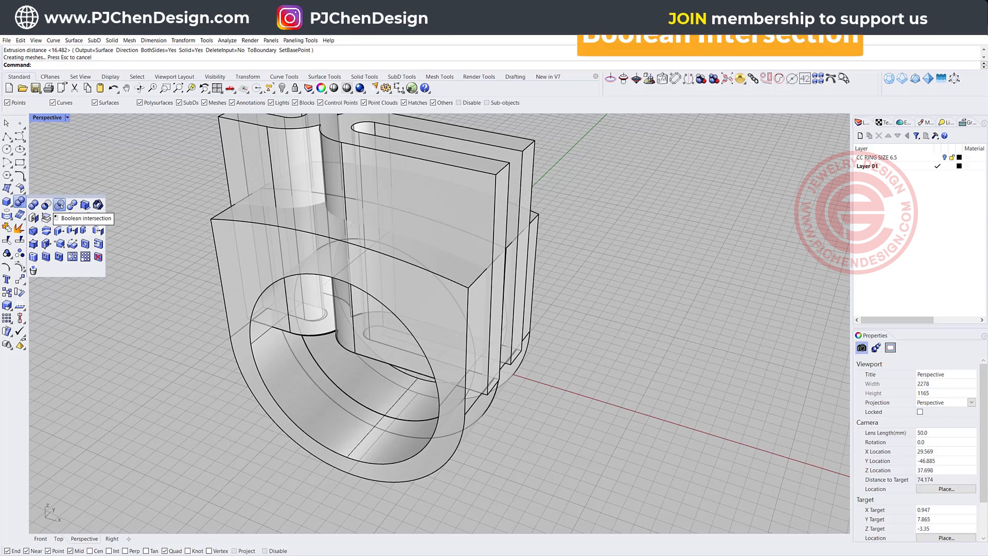
pyautogui.click(59, 204)
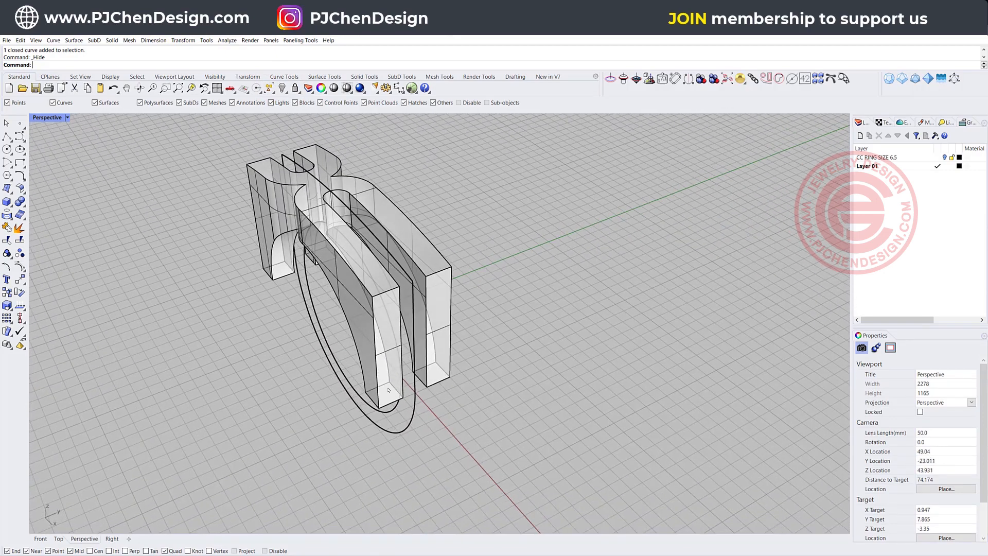
pyautogui.moveTo(19, 163)
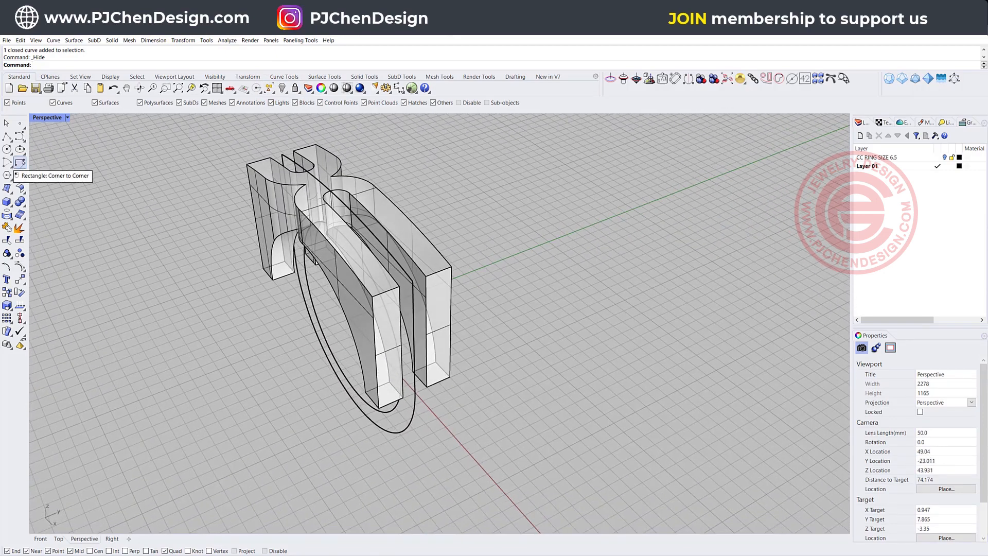
# - Draw a corner-to-corner rectangle for the shank section, first corner snapped to a Mid point
pyautogui.click(20, 162)
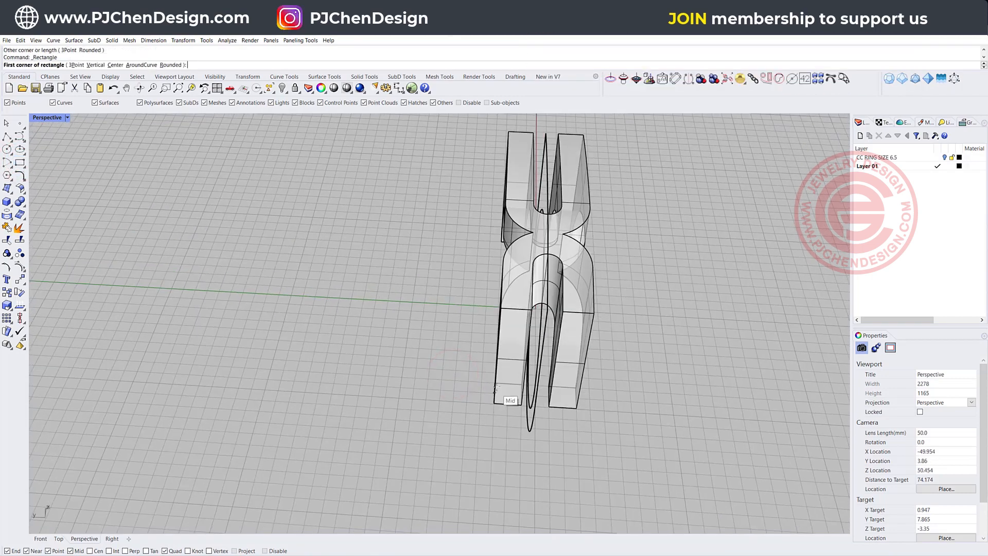
pyautogui.click(577, 409)
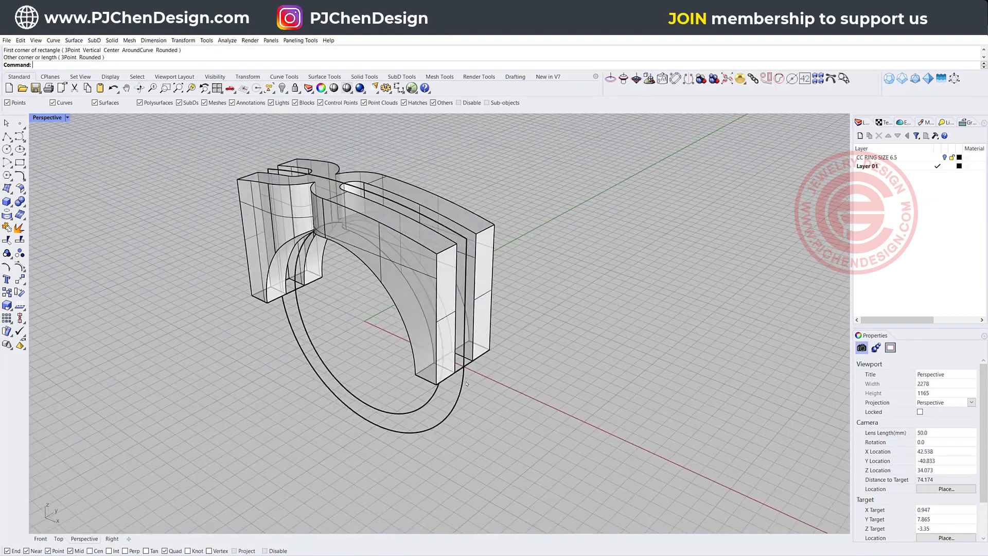
pyautogui.click(452, 408)
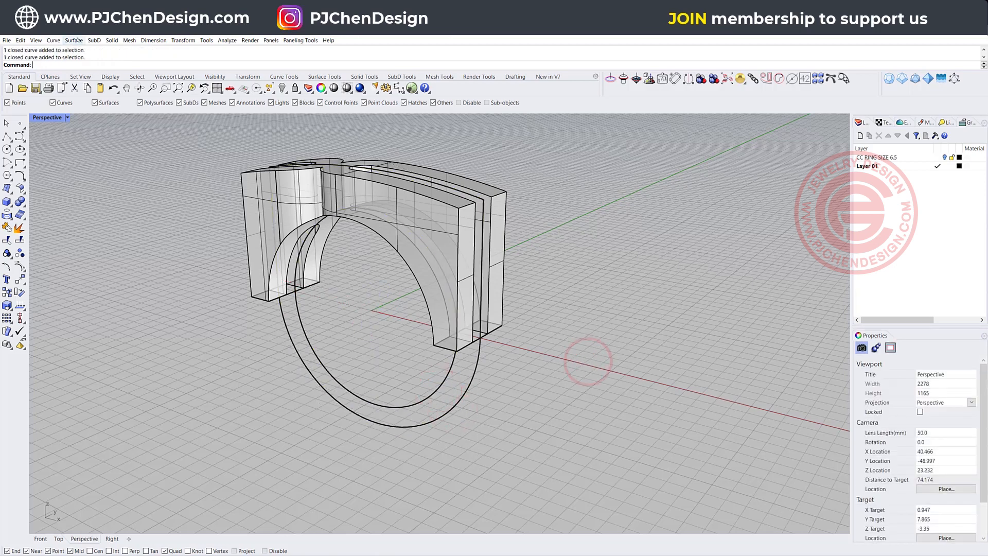
# - Sweep the rectangle profile along the two ring circles with Sweep 2 Rails to form the shank
pyautogui.click(74, 40)
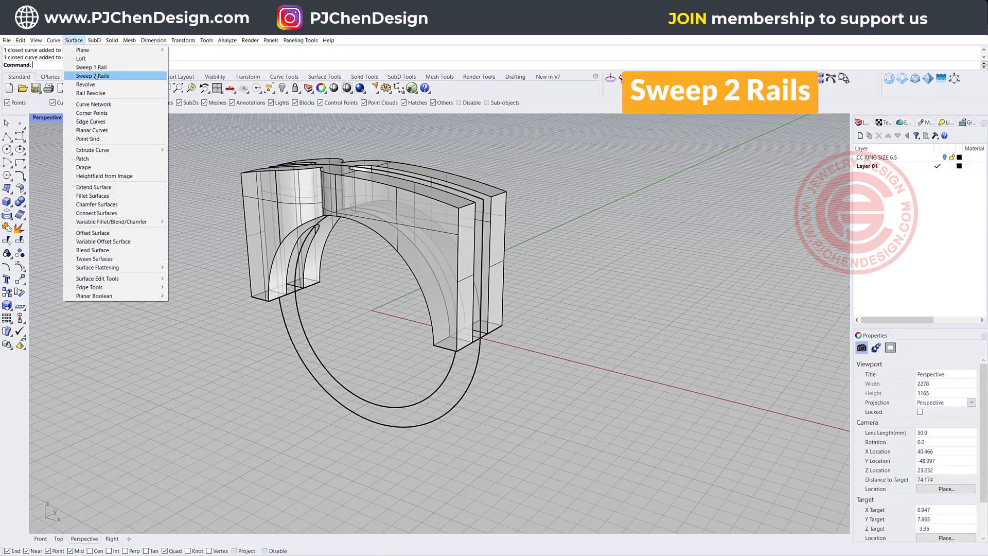
pyautogui.click(92, 76)
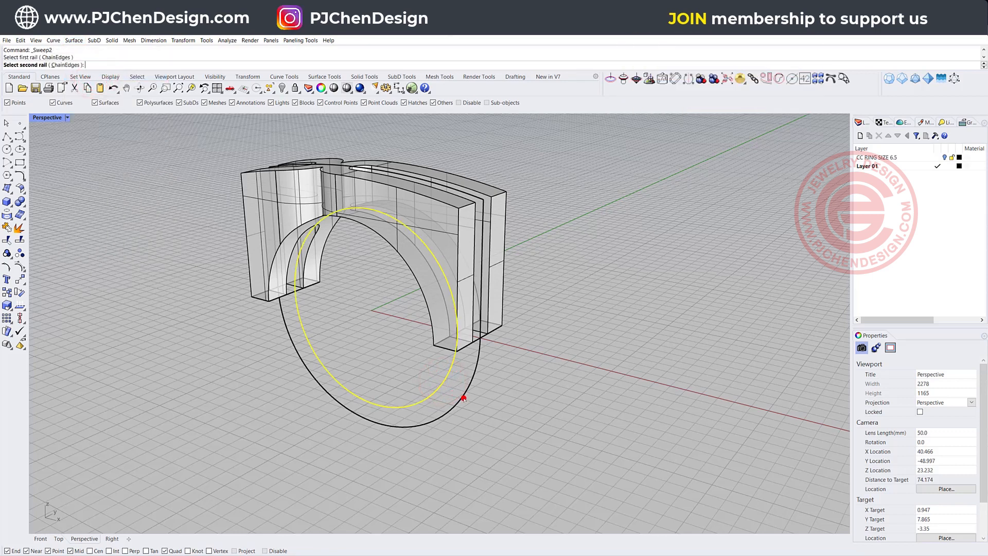
pyautogui.click(497, 328)
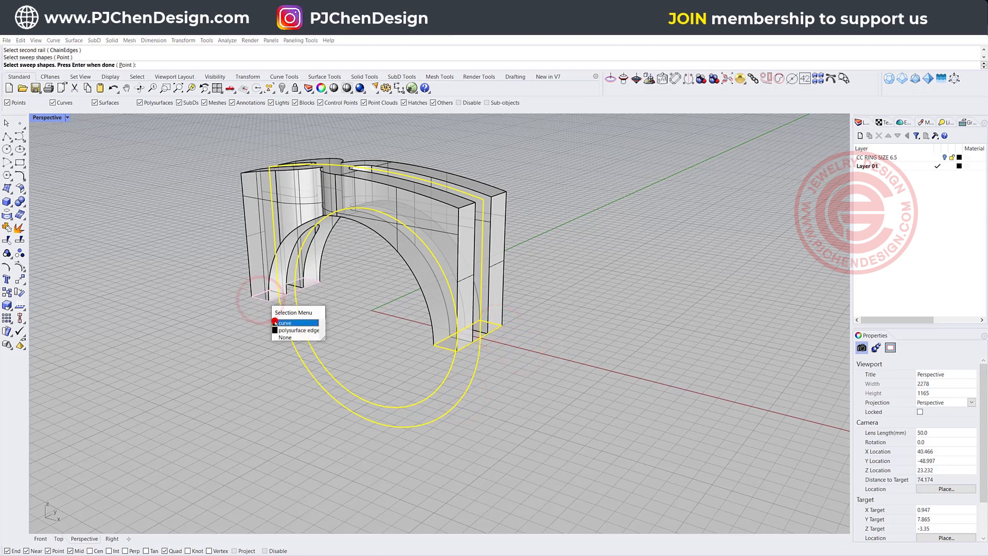
pyautogui.click(284, 322)
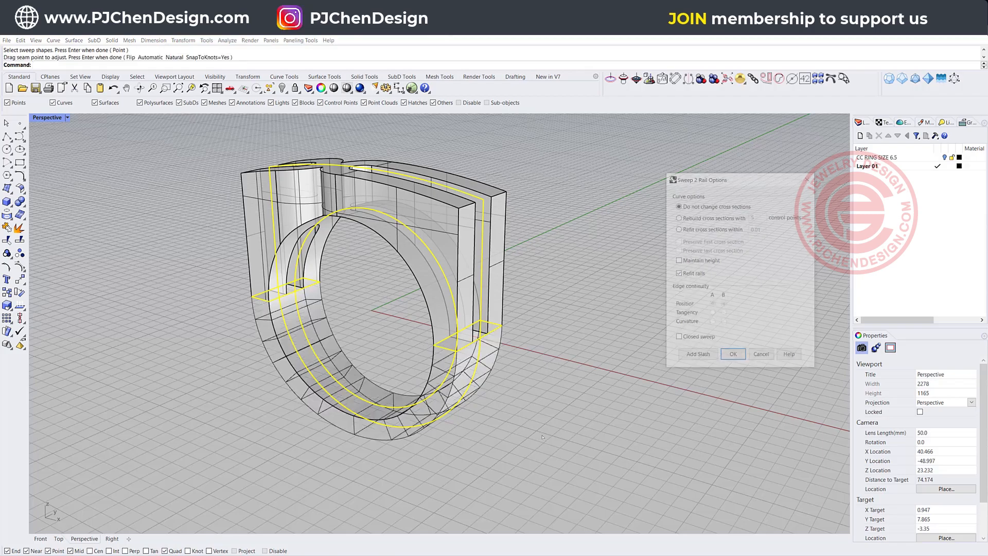
pyautogui.click(732, 354)
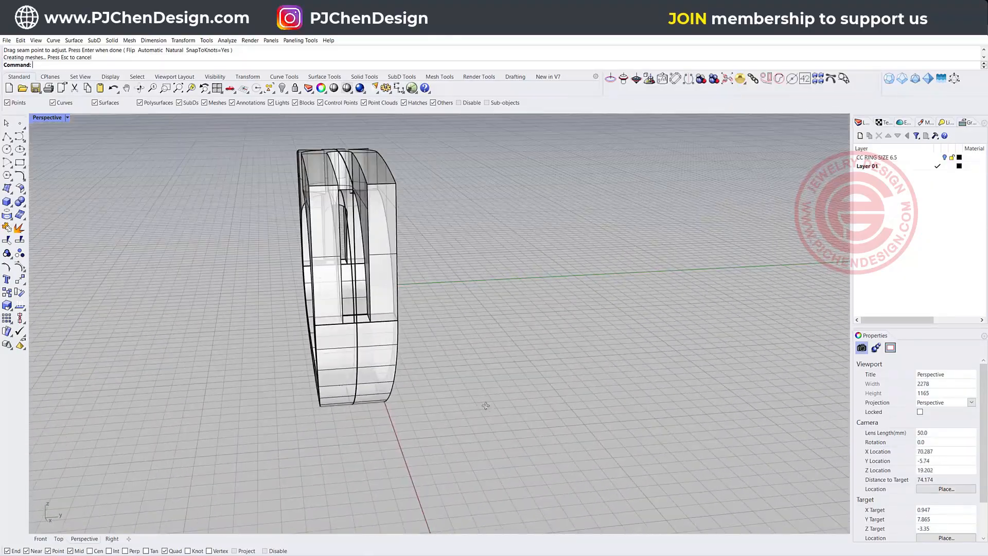
pyautogui.scroll(3)
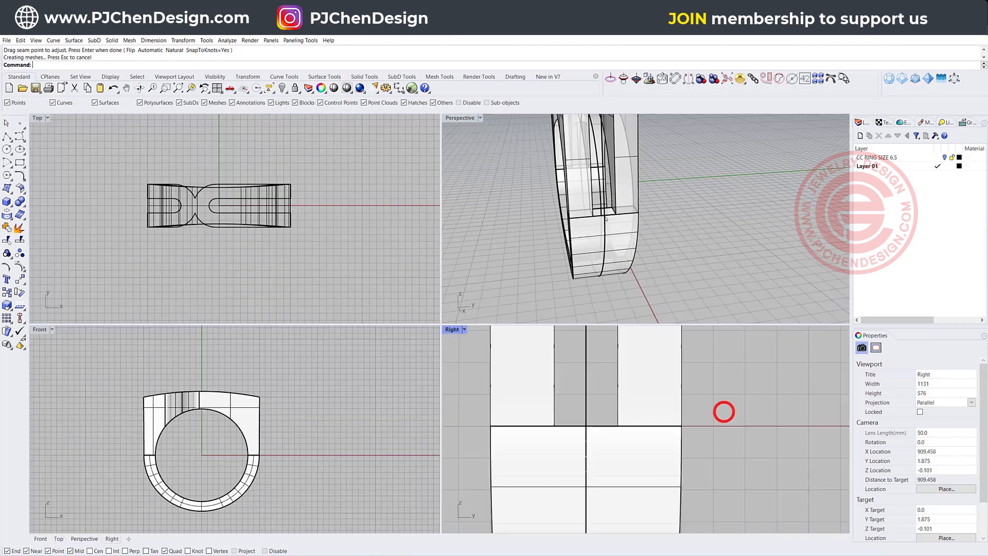
# - Boolean Union the shank and double-C top, then display the maximized Perspective view in Ghosted mode
pyautogui.click(723, 411)
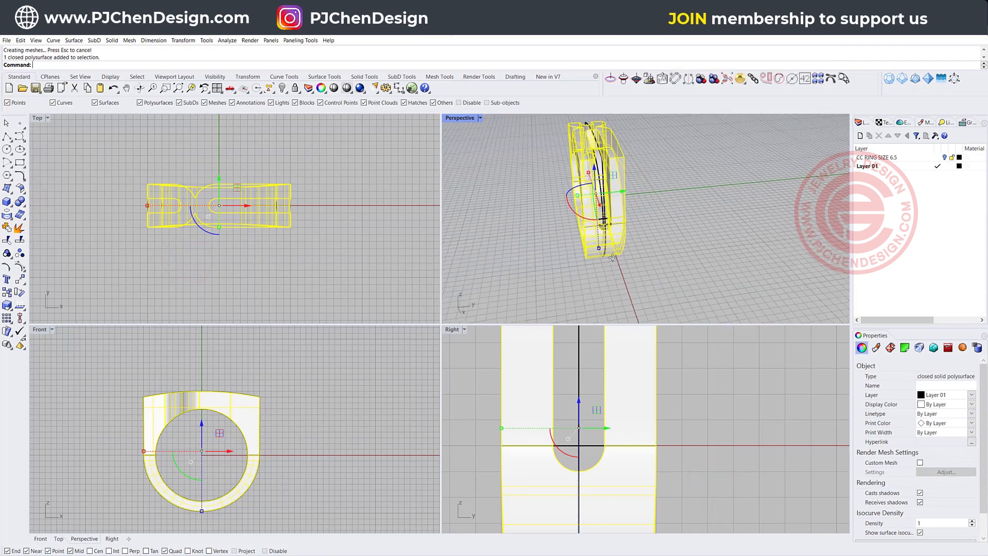
pyautogui.doubleClick(460, 117)
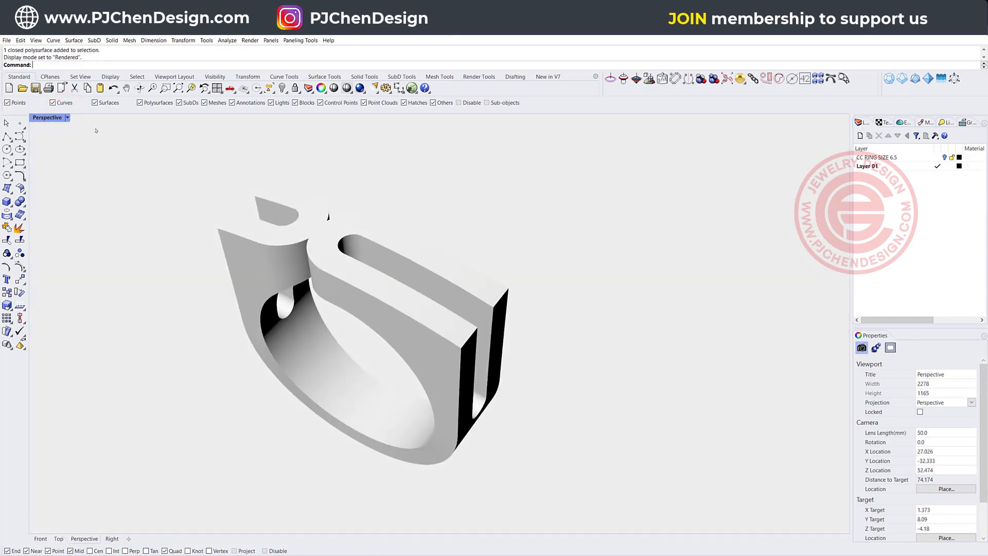
pyautogui.click(66, 117)
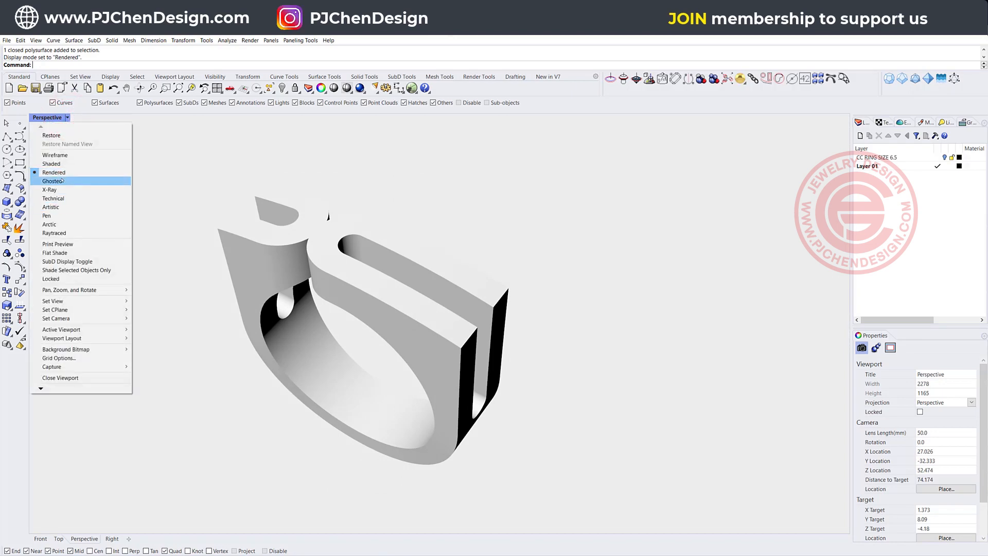
pyautogui.click(53, 181)
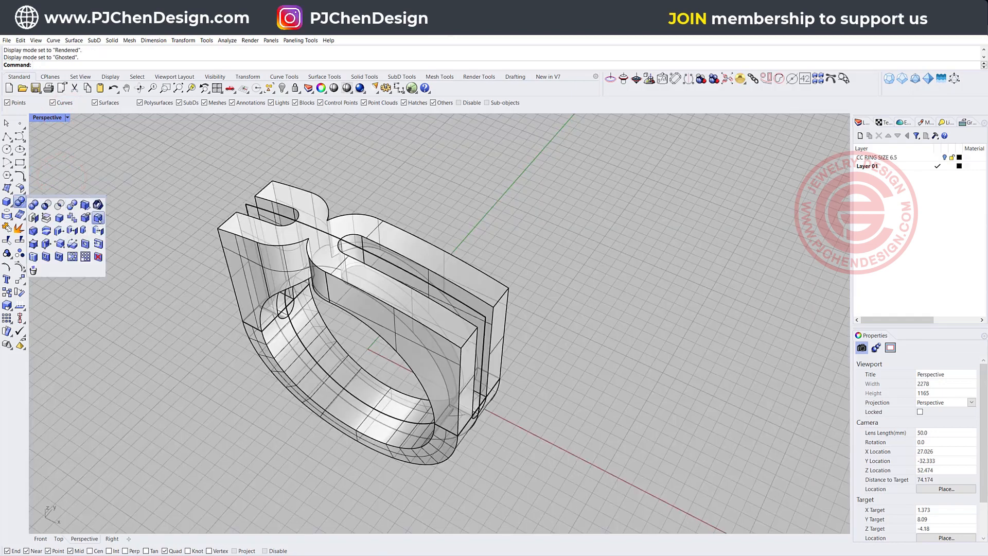
pyautogui.moveTo(33, 230)
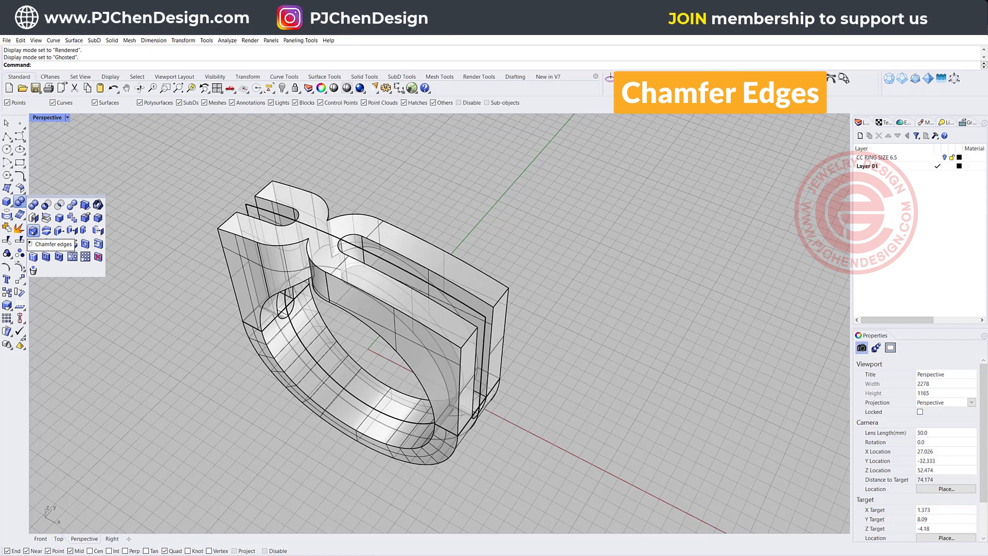
# - Start Chamfer Edges and pick the left C cutout edge of the ring
pyautogui.click(33, 231)
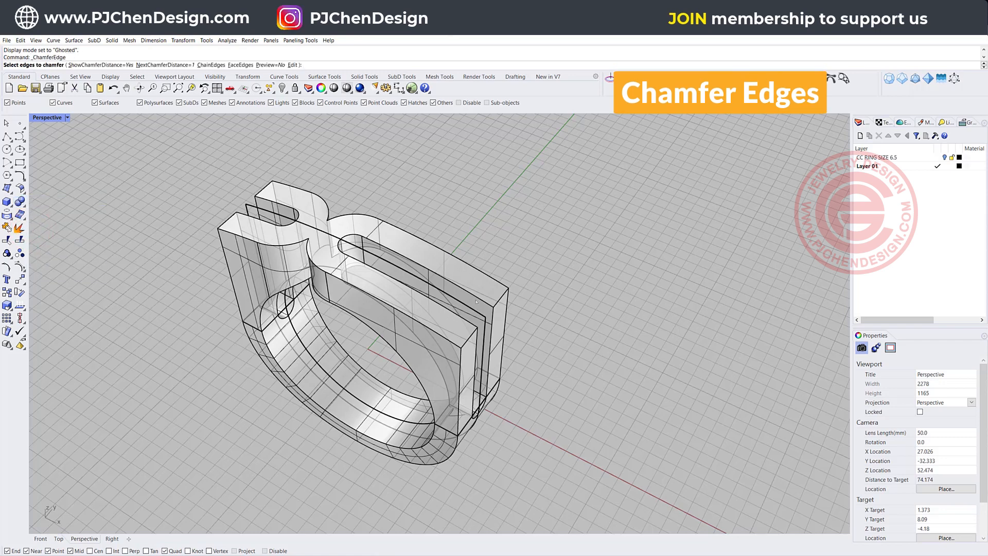
pyautogui.click(352, 235)
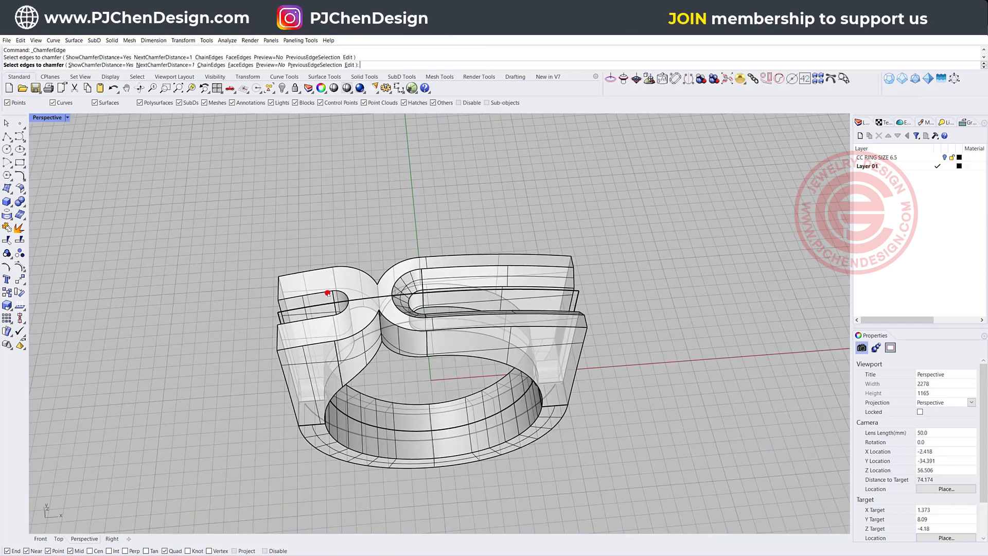
pyautogui.click(326, 315)
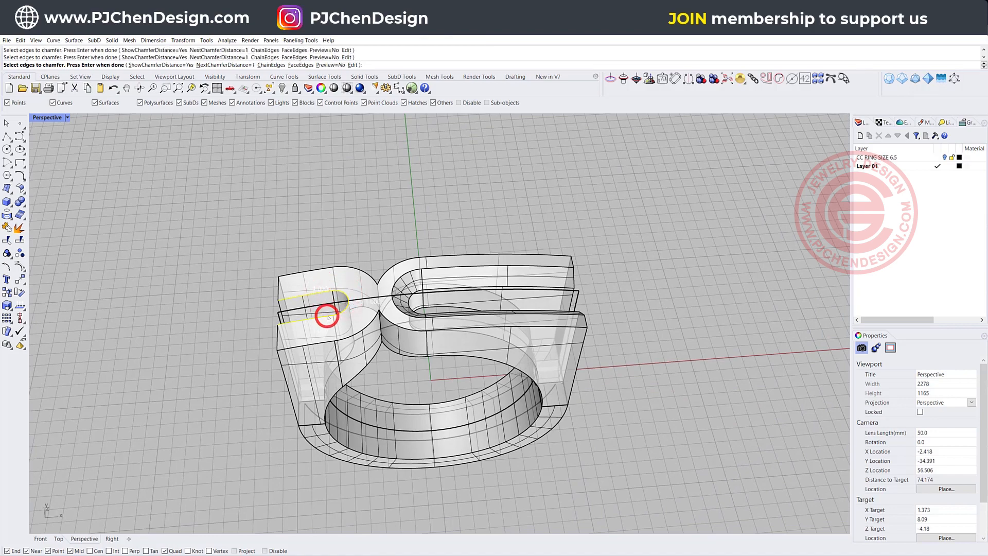